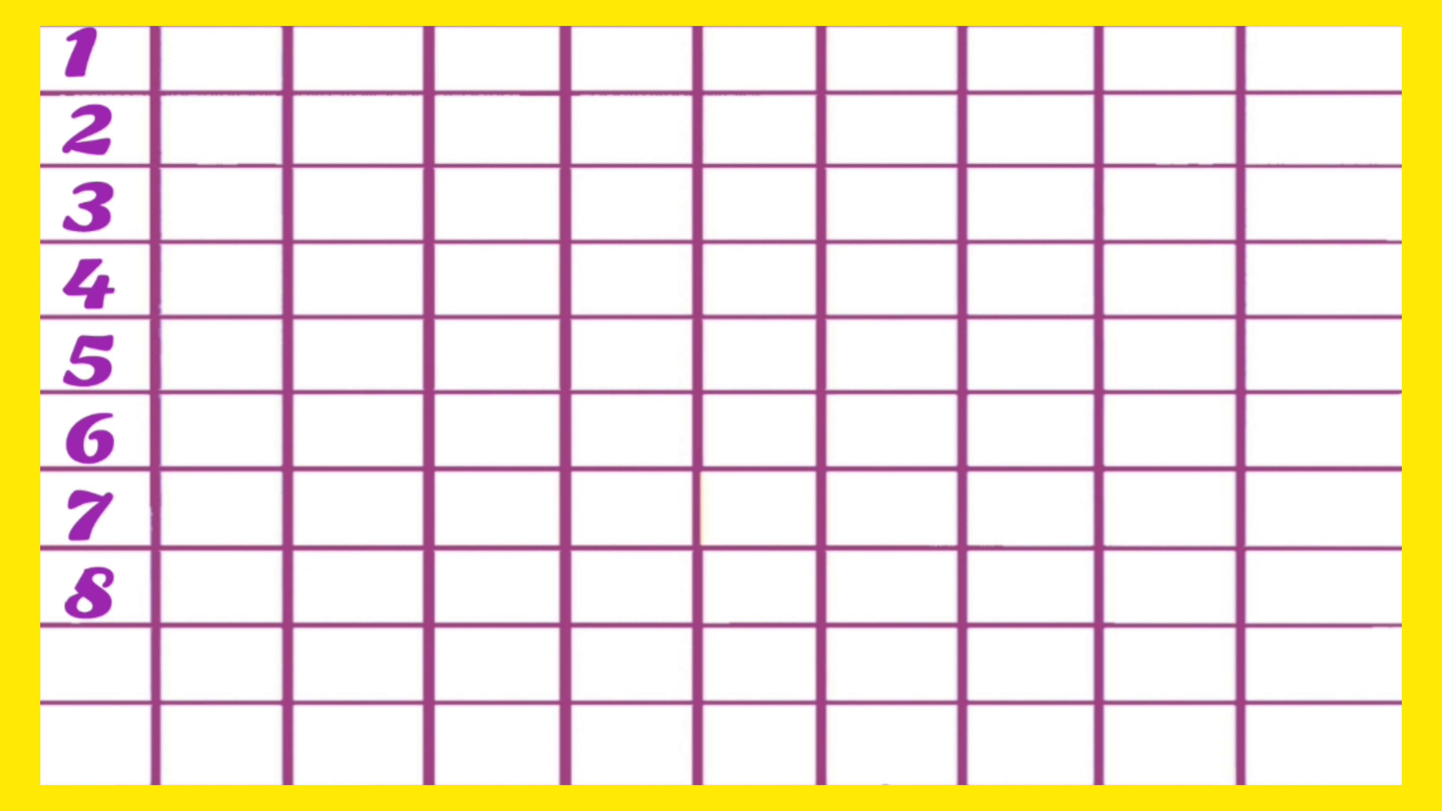
{"action": "type", "text": "9"}
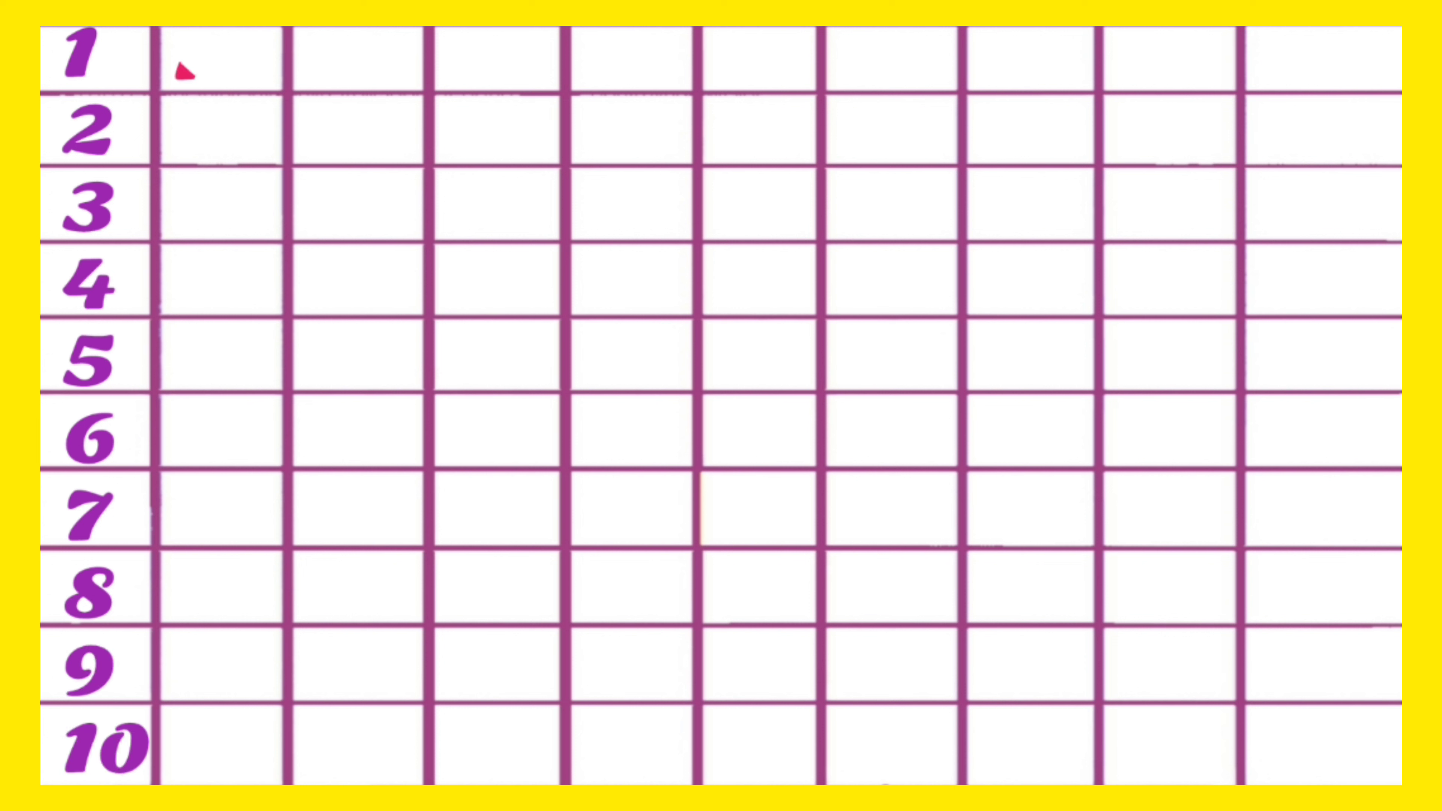
{"action": "type", "text": "11"}
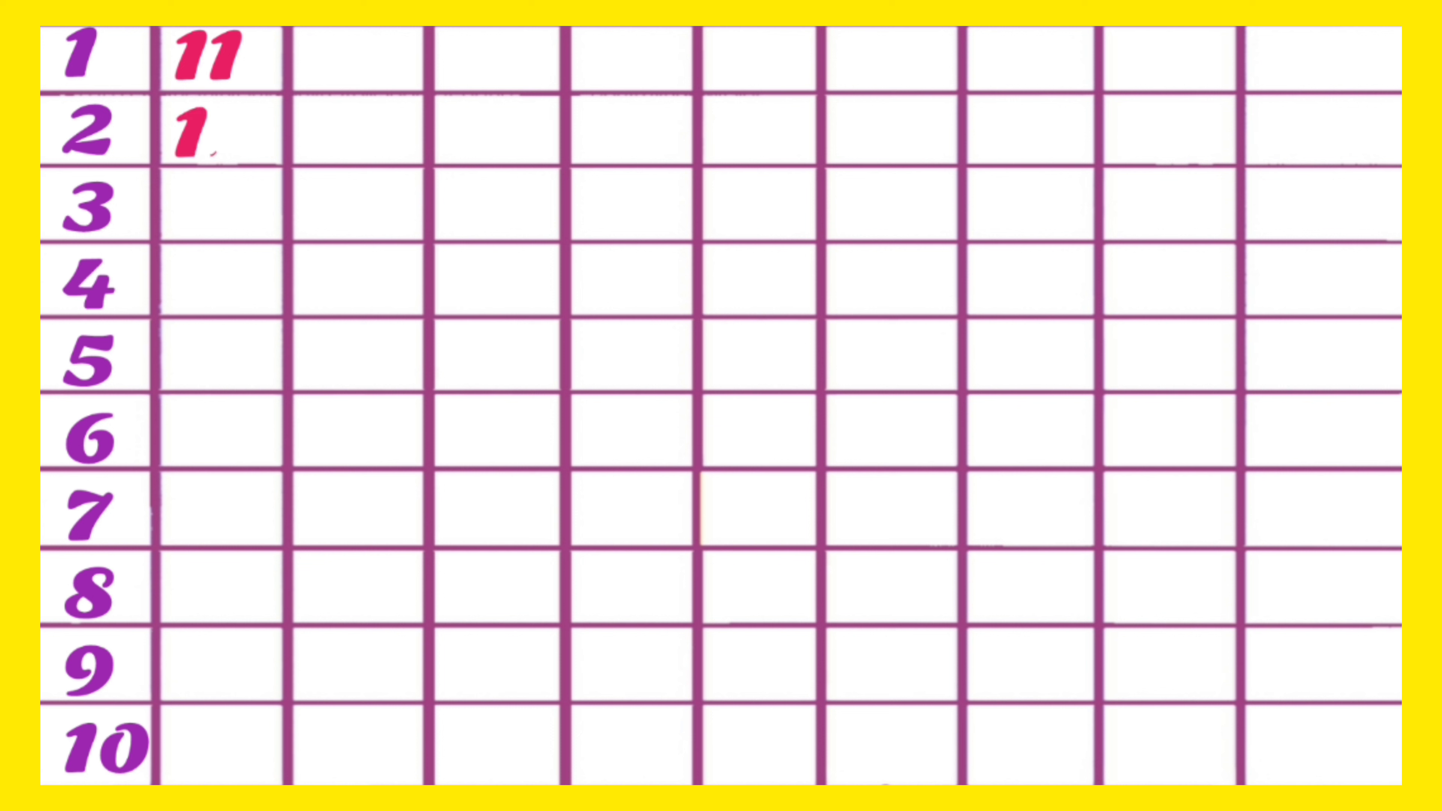
{"action": "type", "text": "12"}
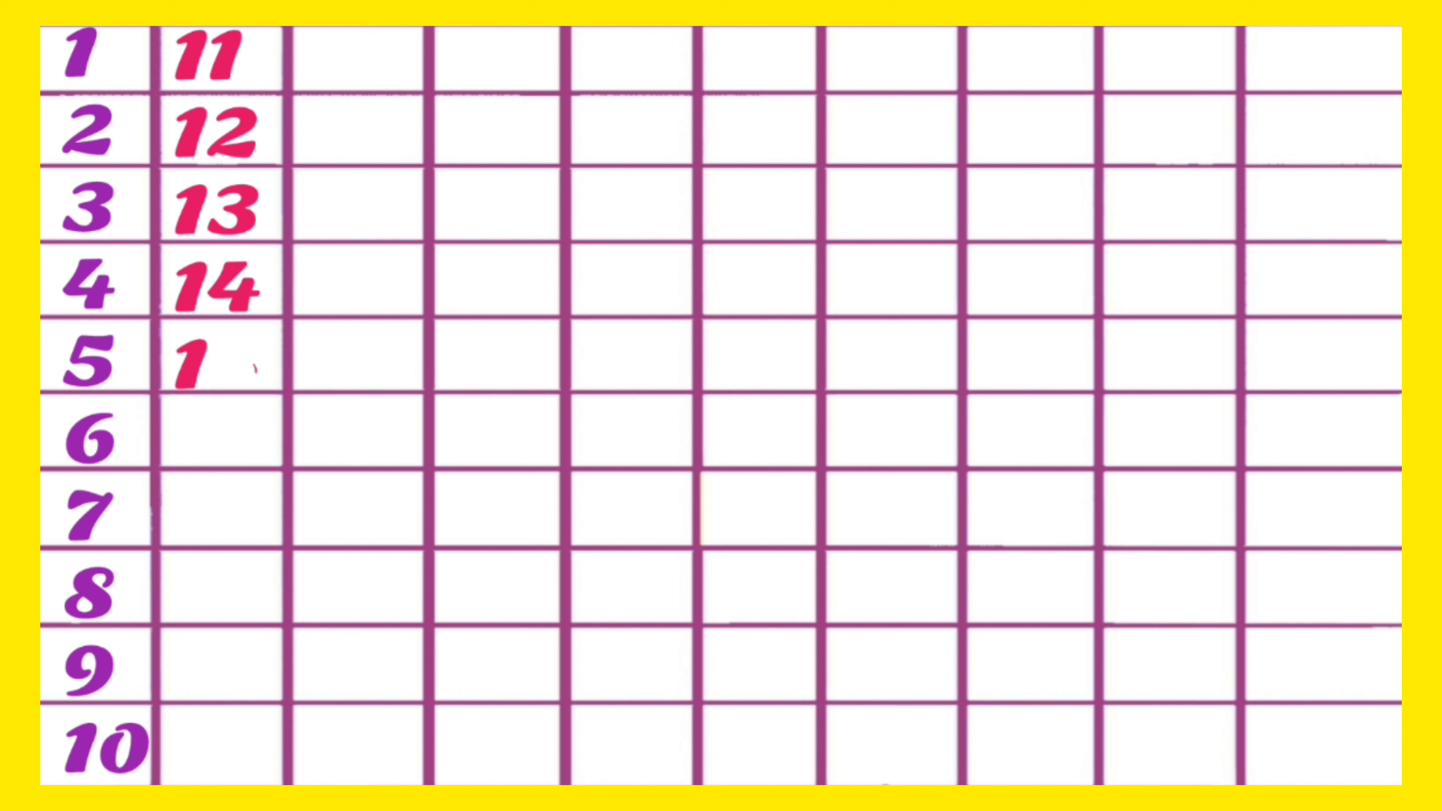
{"action": "type", "text": "15"}
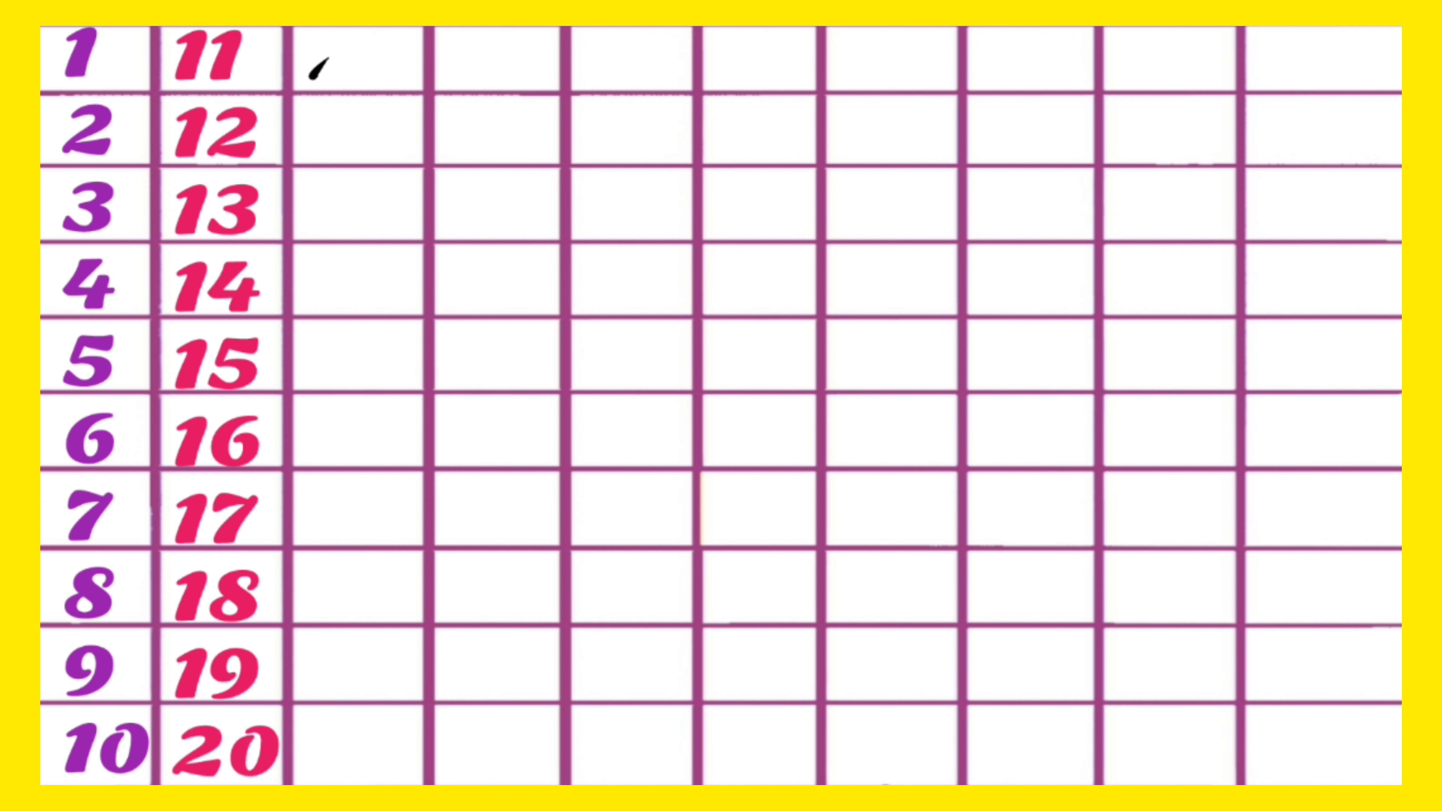
{"action": "type", "text": "21"}
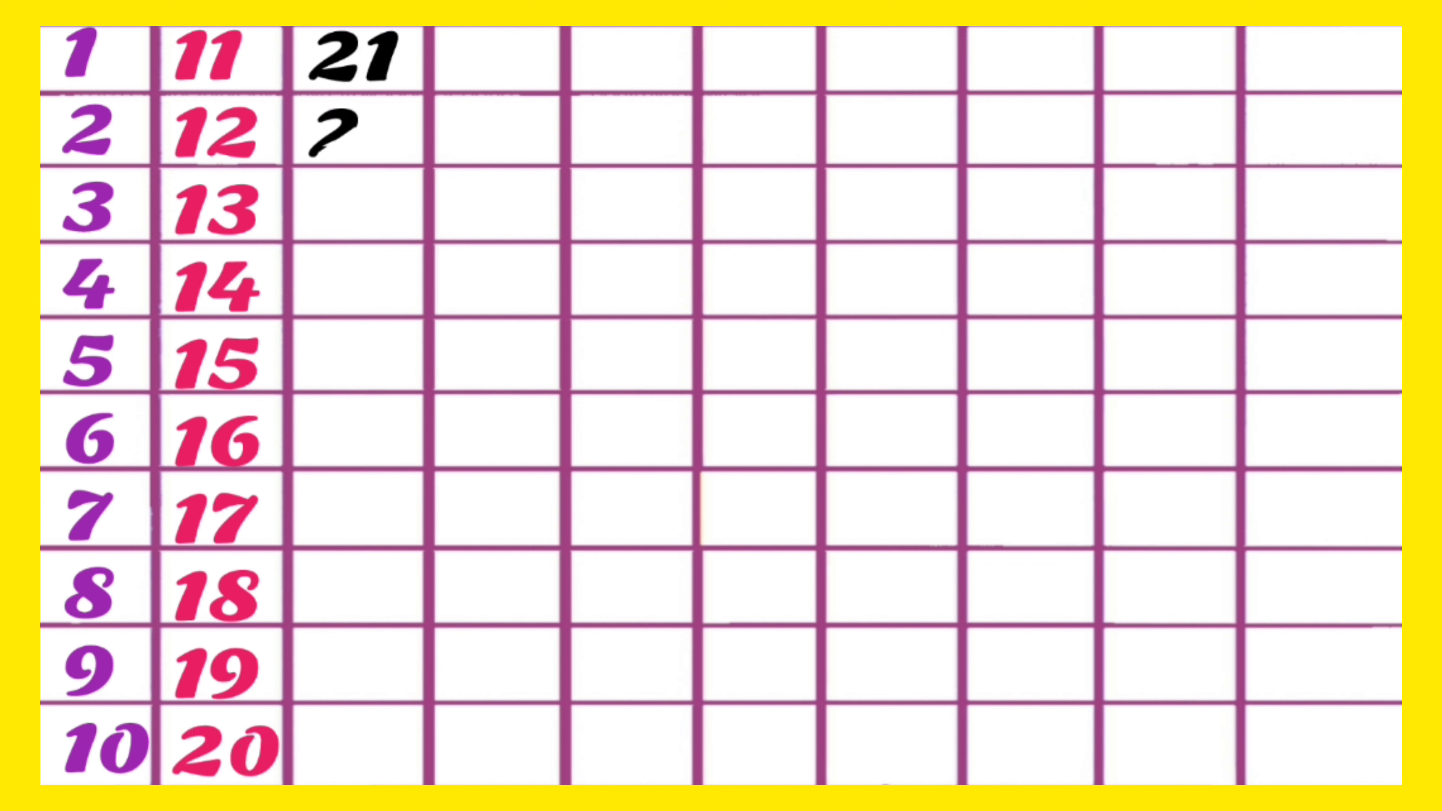
{"action": "type", "text": "22"}
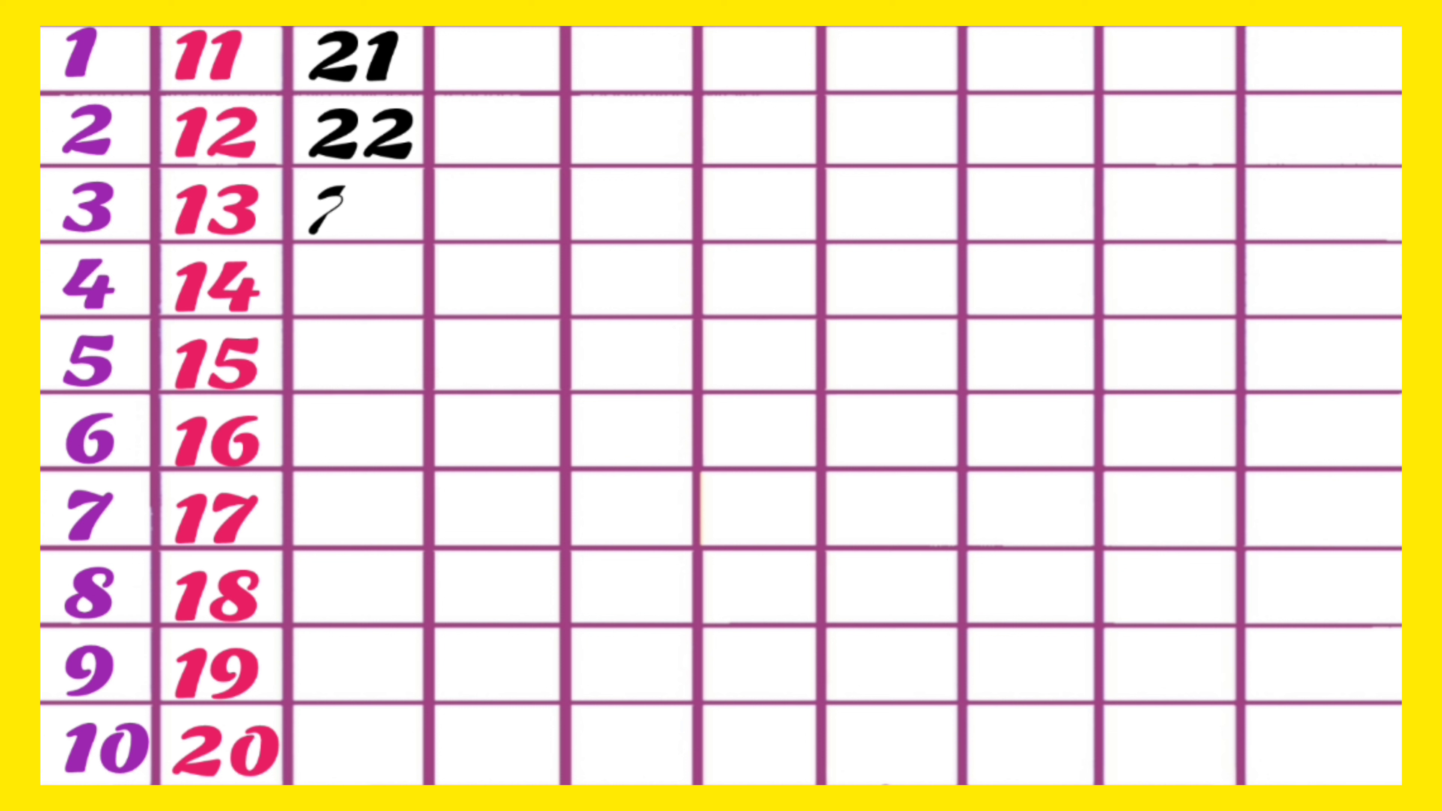
{"action": "type", "text": "23"}
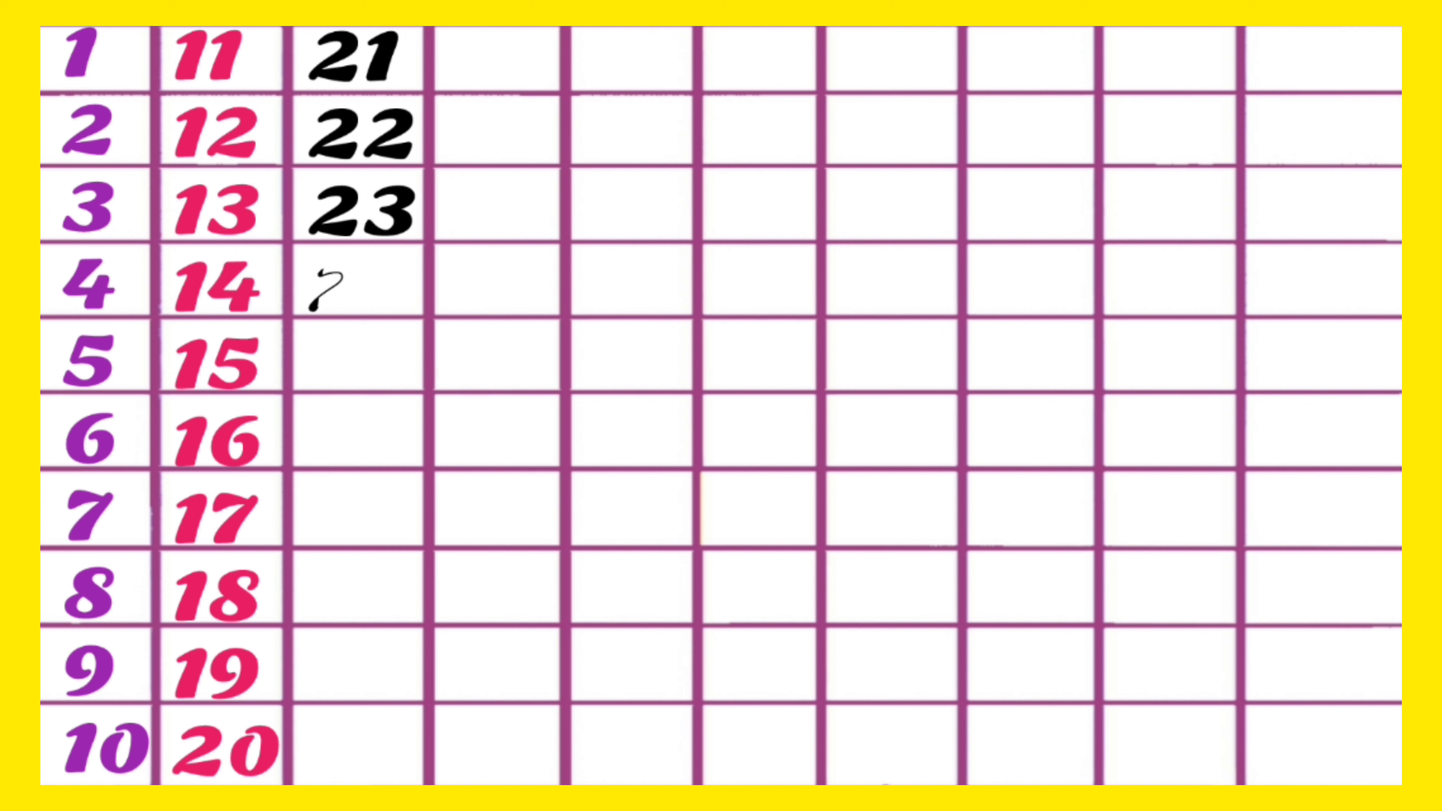
{"action": "type", "text": "24"}
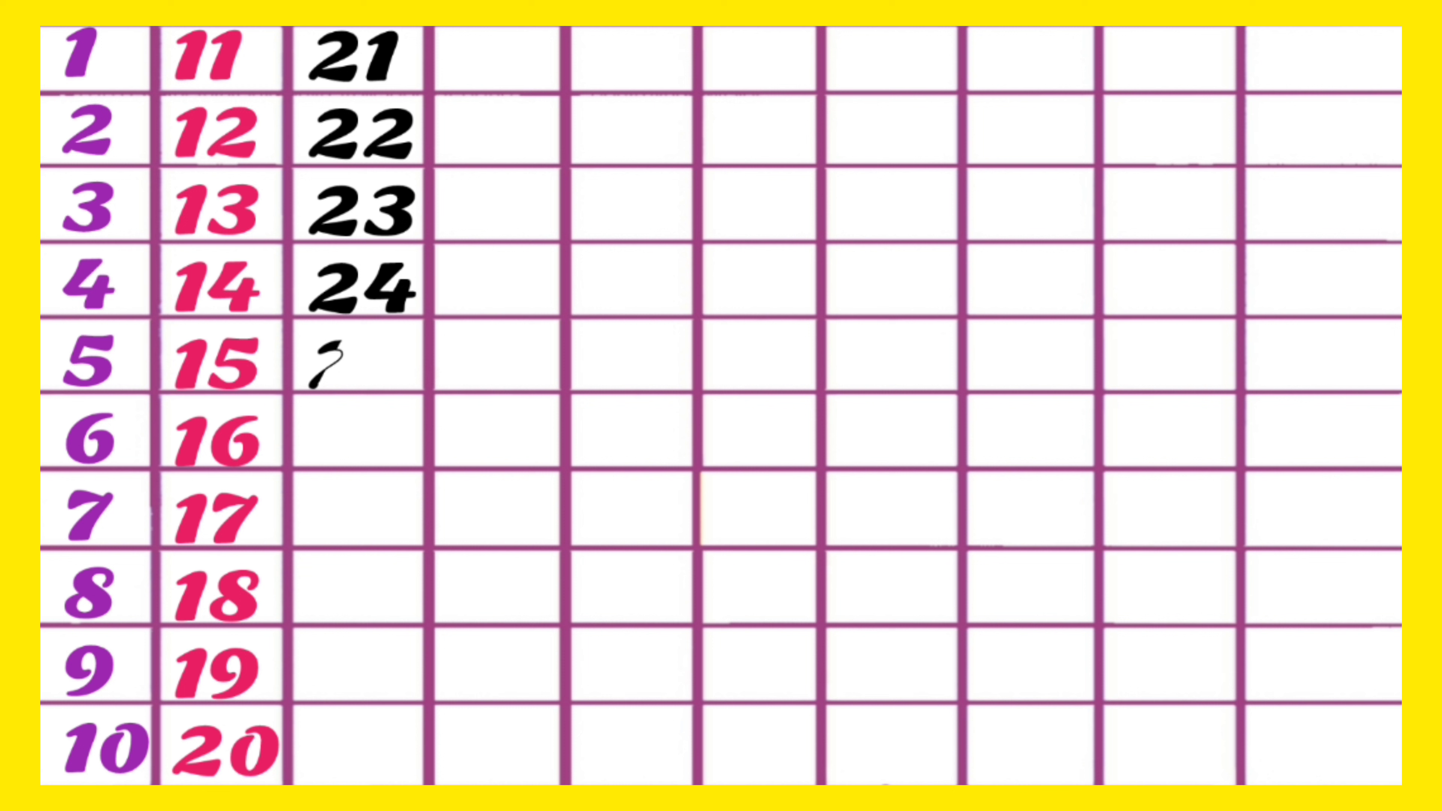
{"action": "type", "text": "25"}
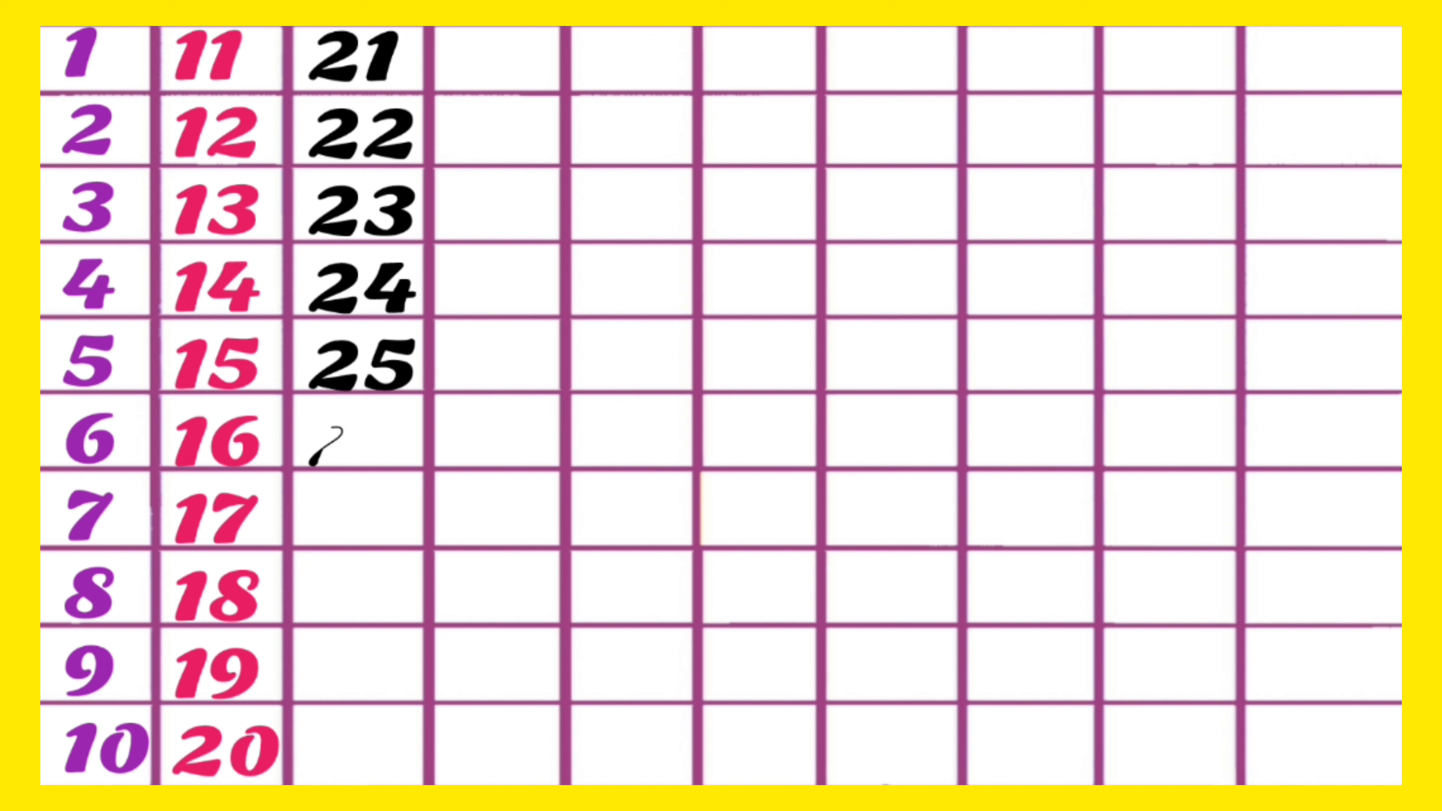
{"action": "type", "text": "26"}
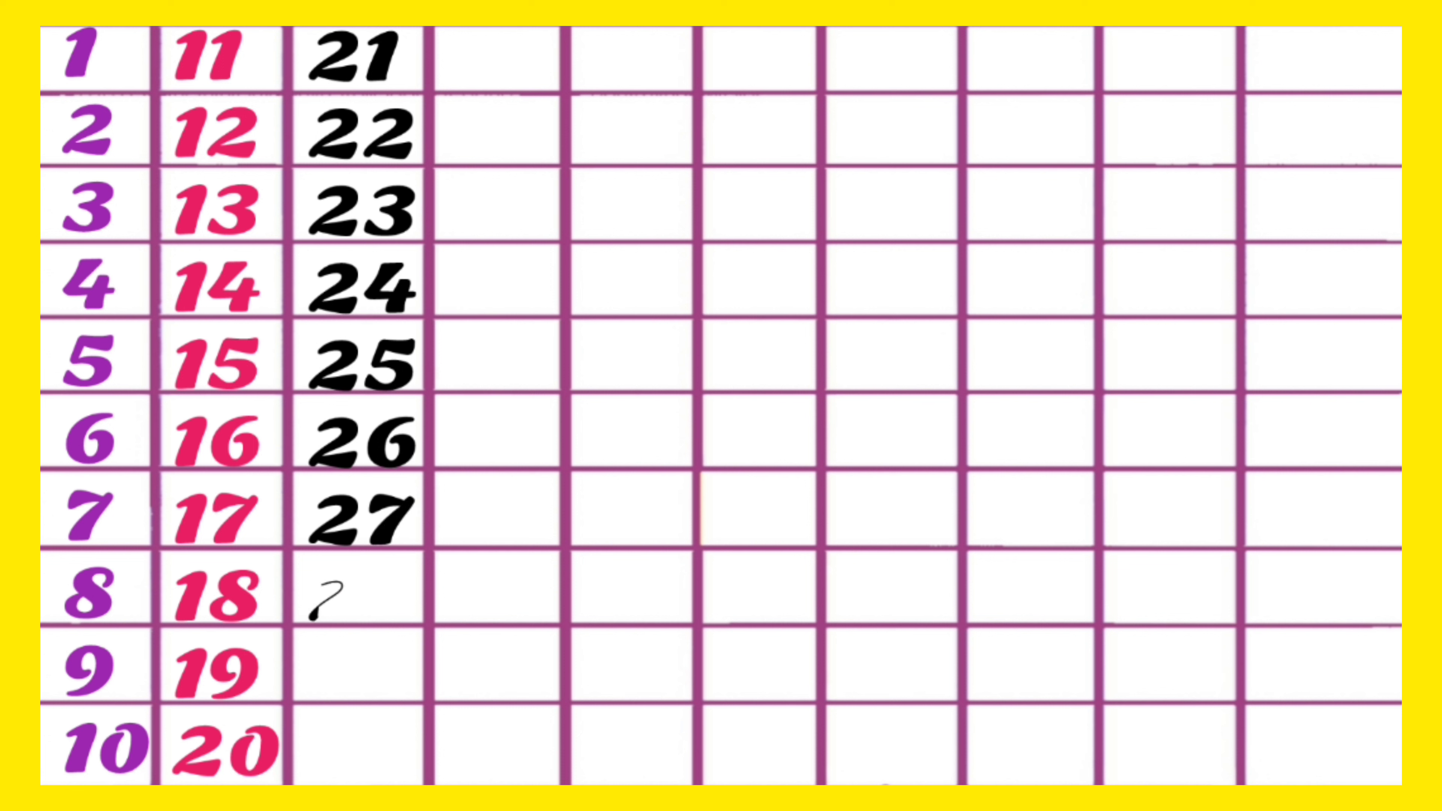
{"action": "type", "text": "28"}
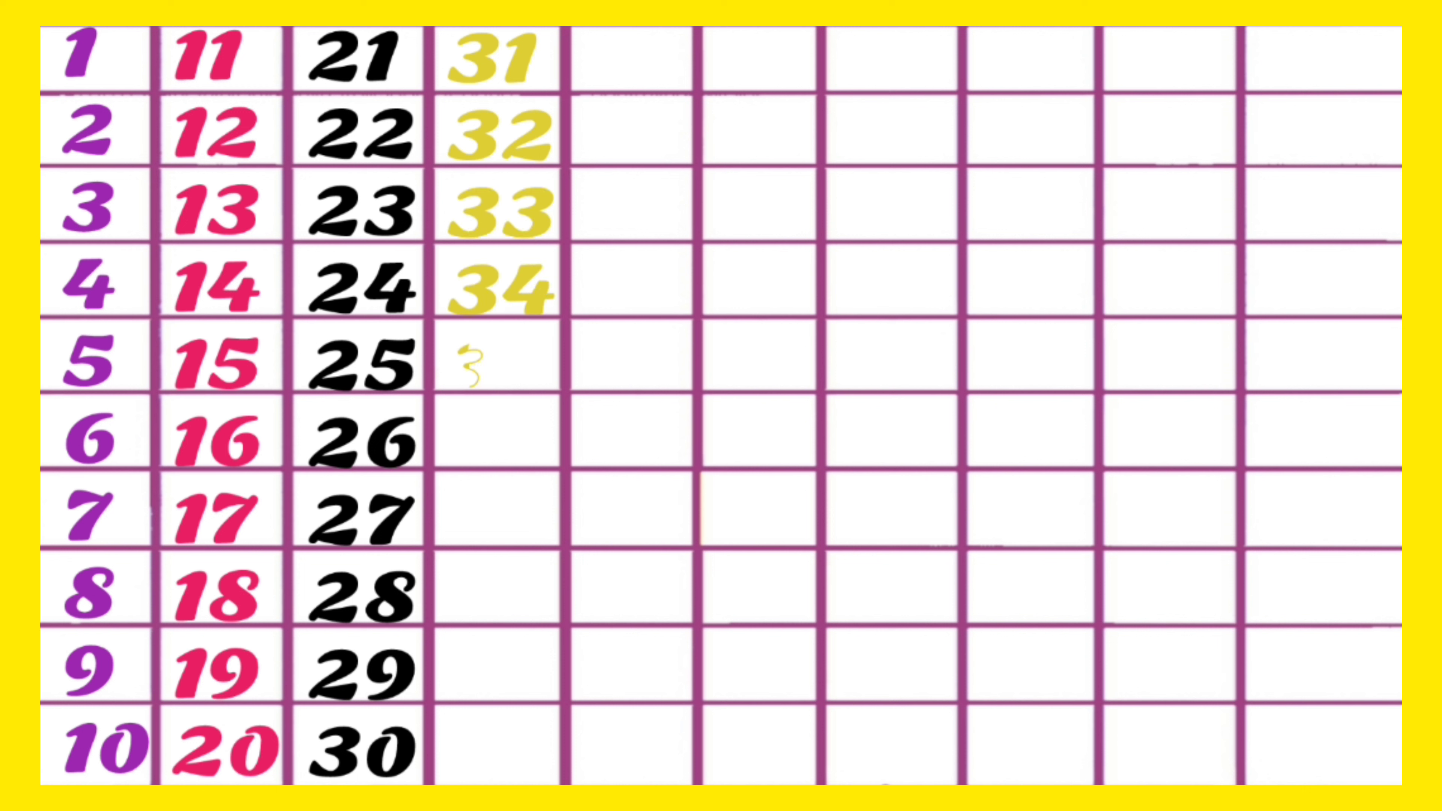
{"action": "type", "text": "35"}
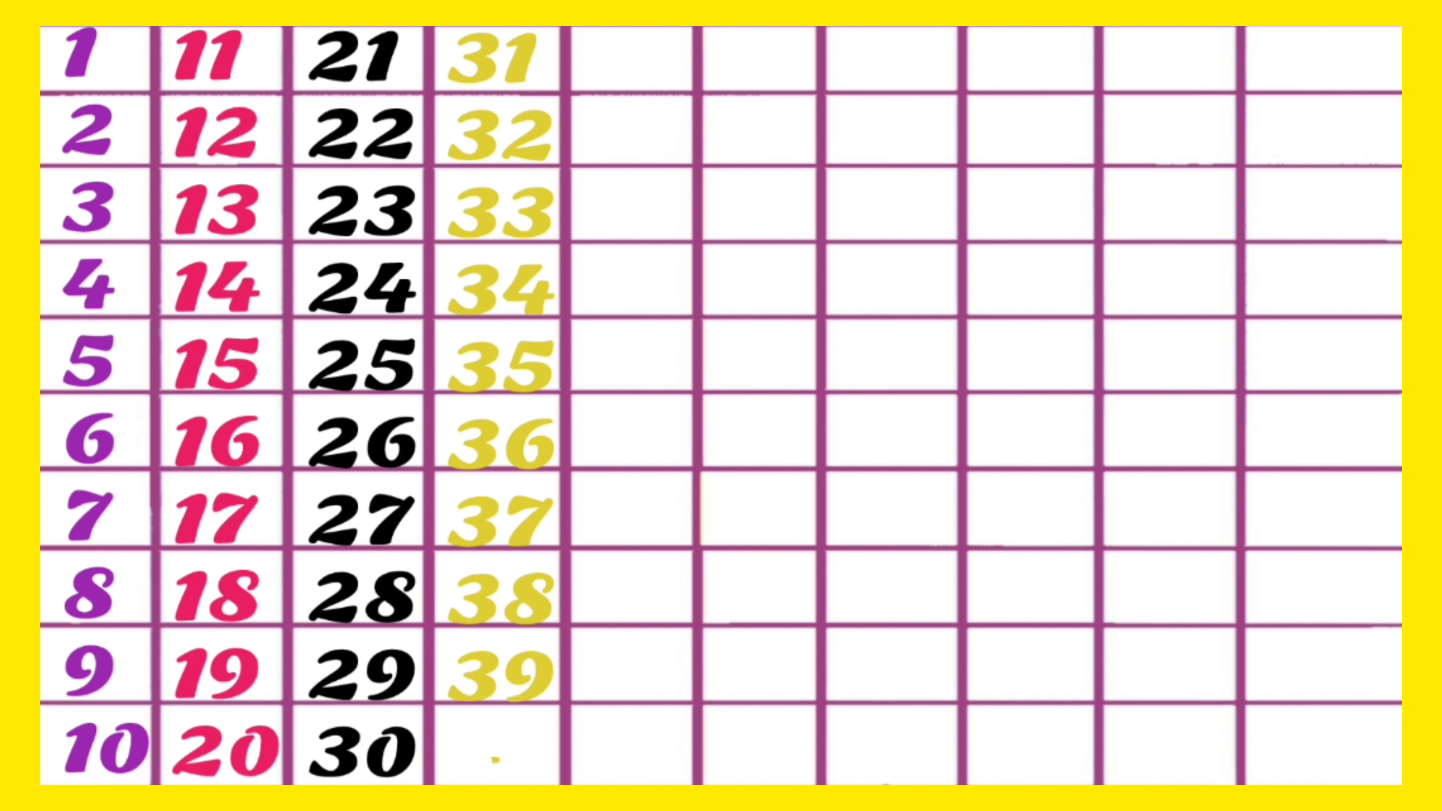
{"action": "type", "text": "40"}
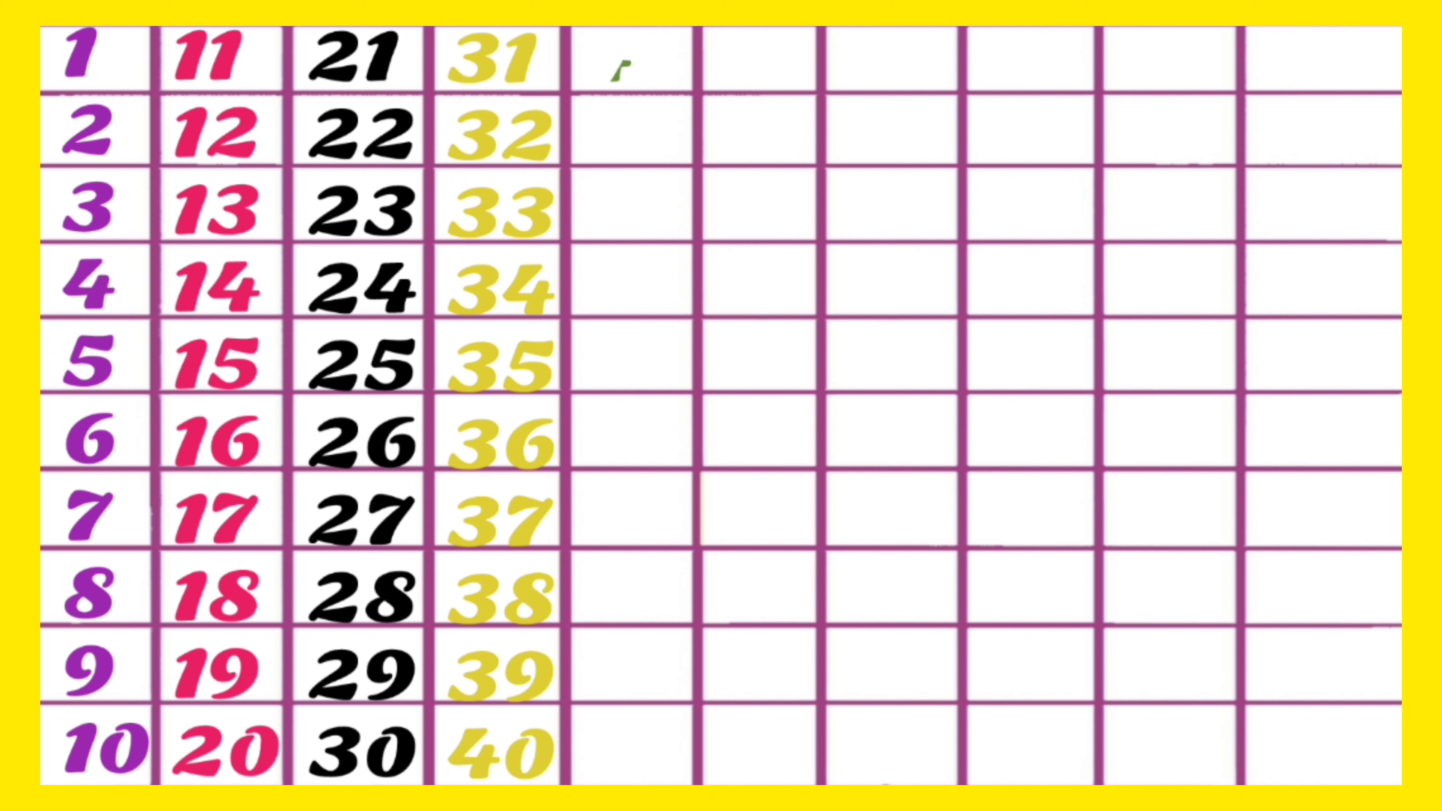
{"action": "type", "text": "41"}
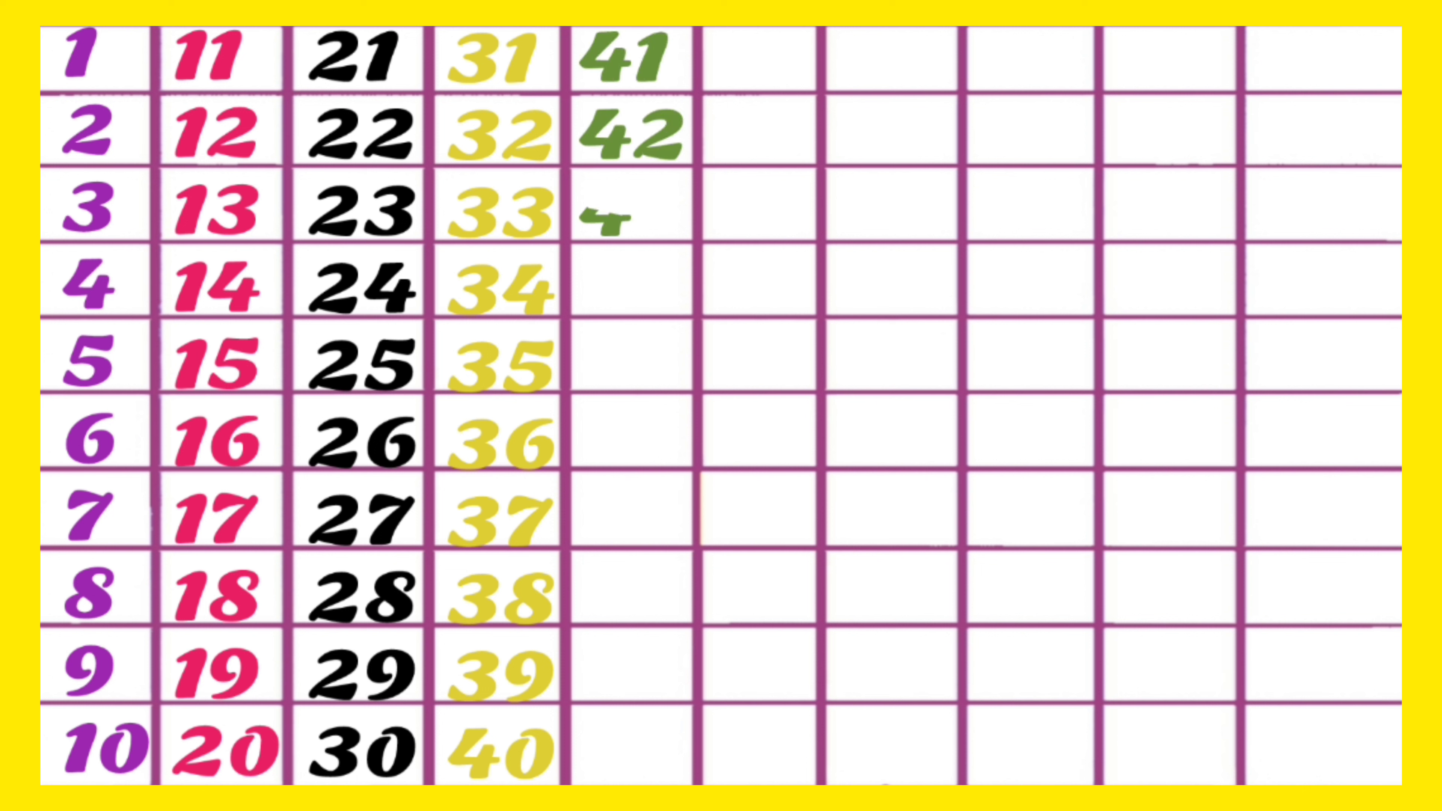
{"action": "type", "text": "43"}
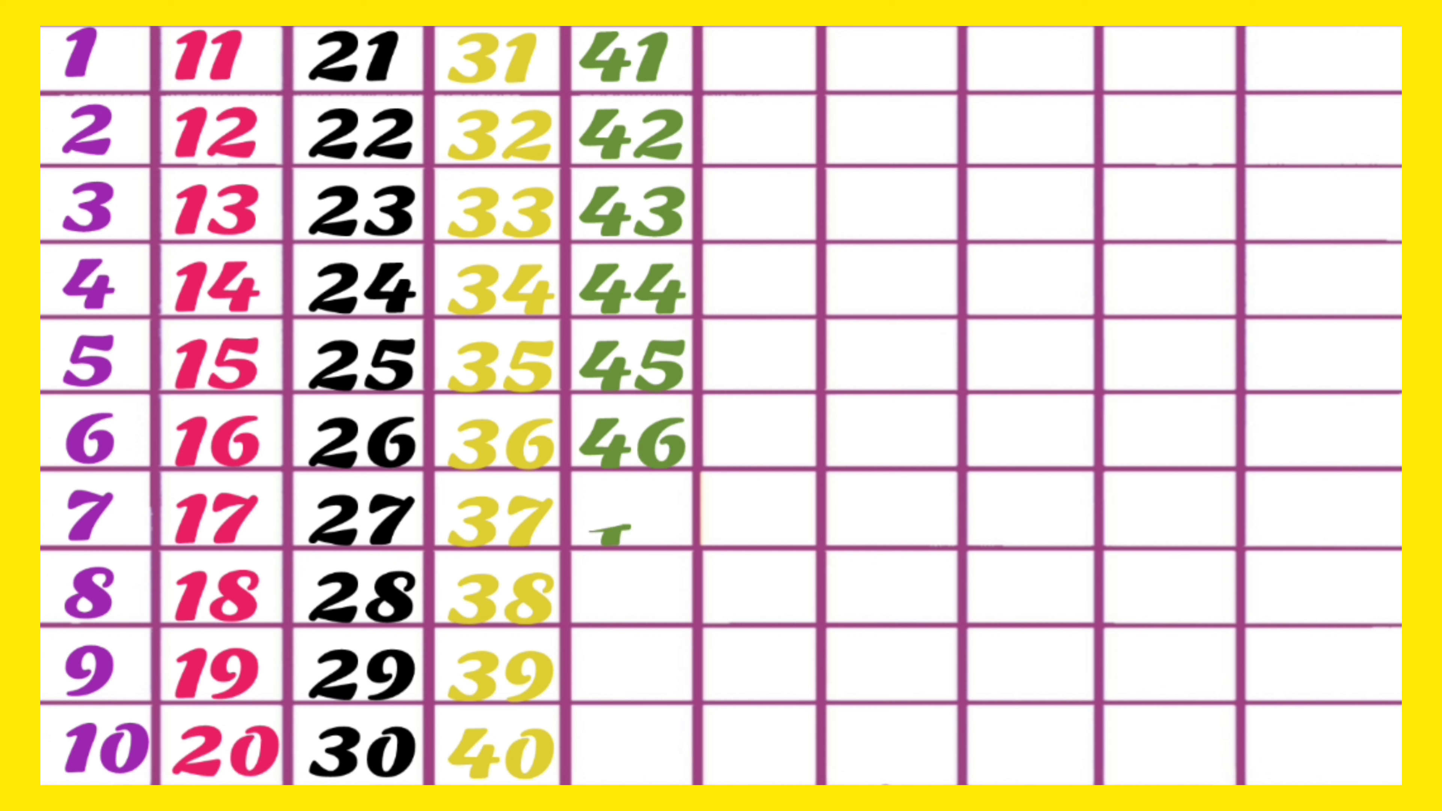
{"action": "type", "text": "47"}
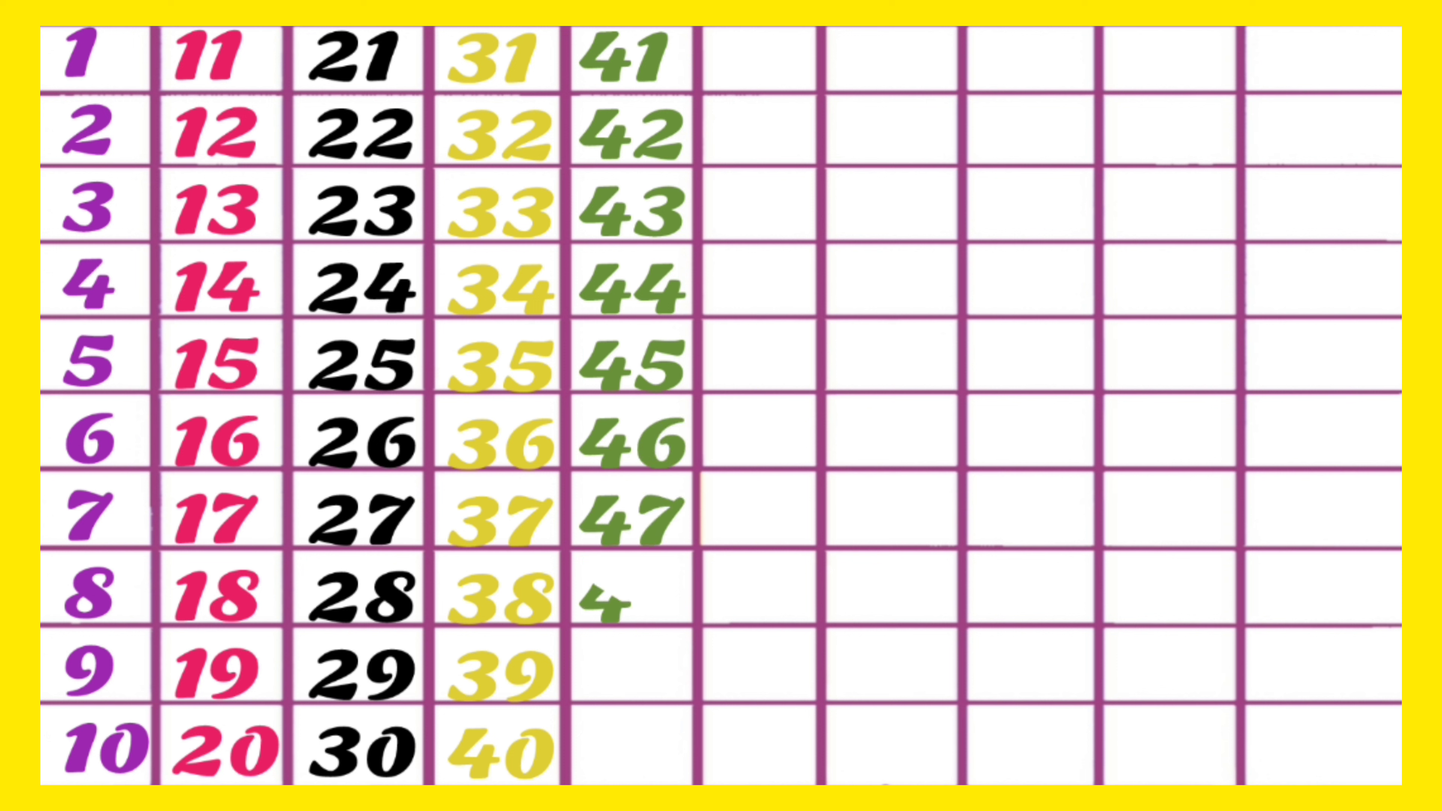
{"action": "type", "text": "48"}
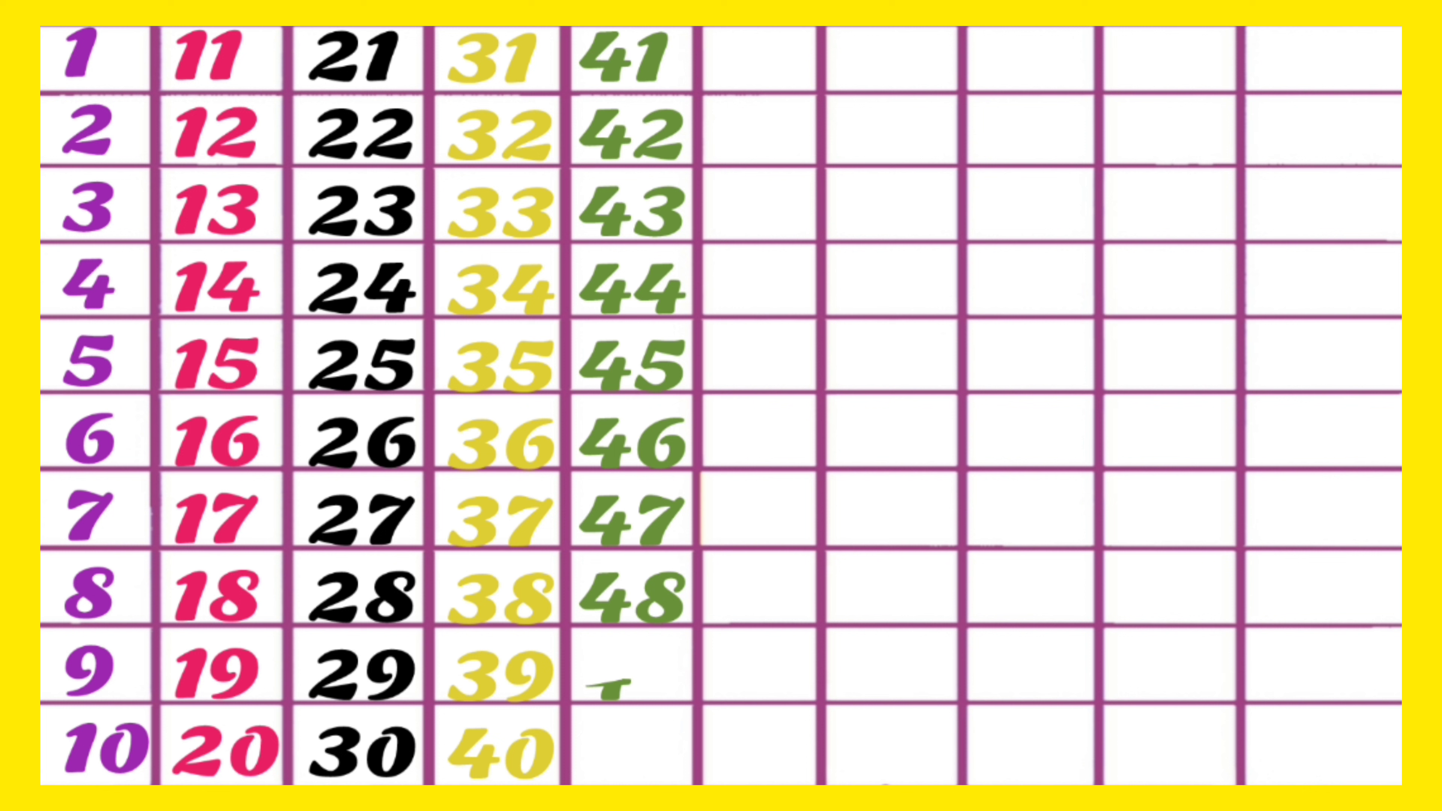
{"action": "type", "text": "49"}
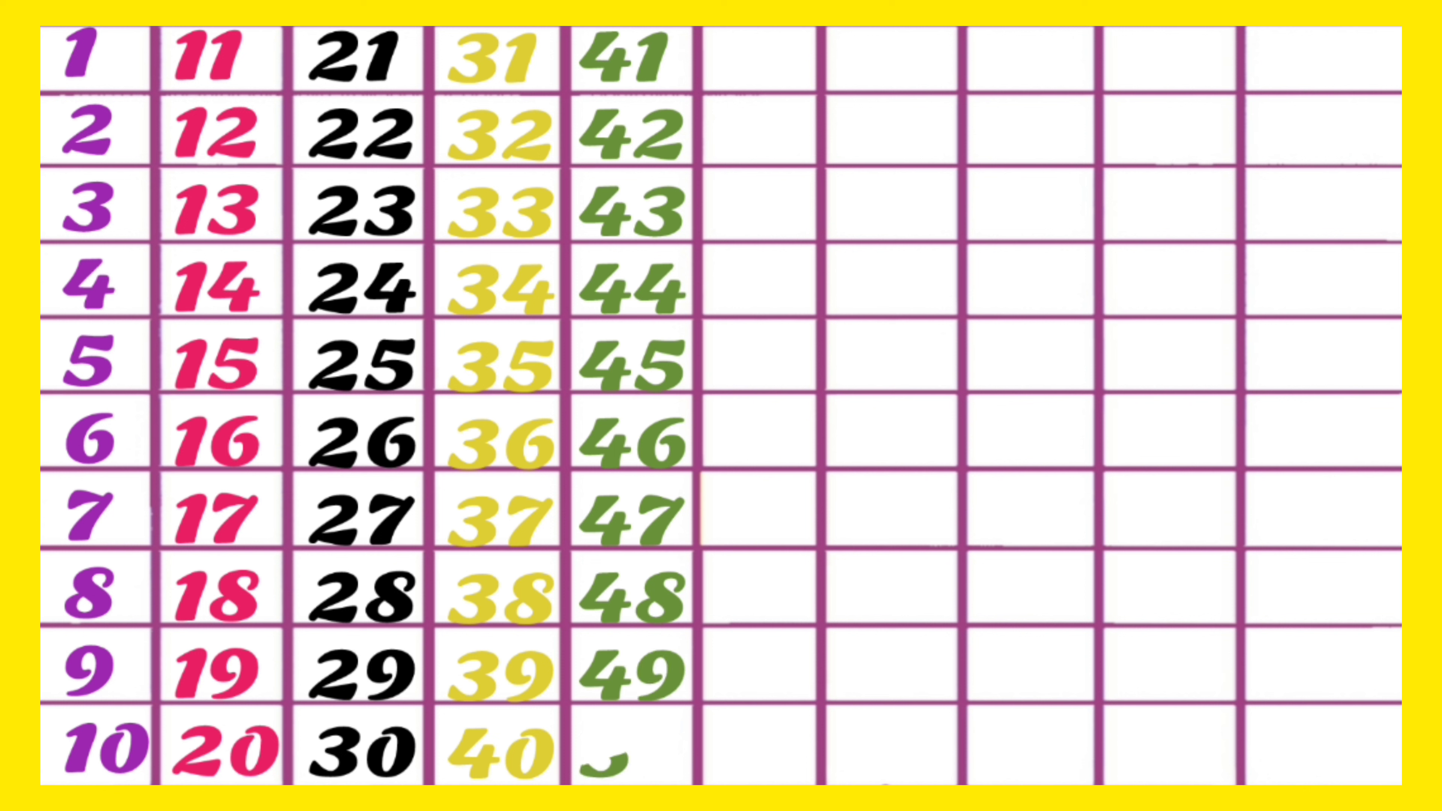
{"action": "type", "text": "50"}
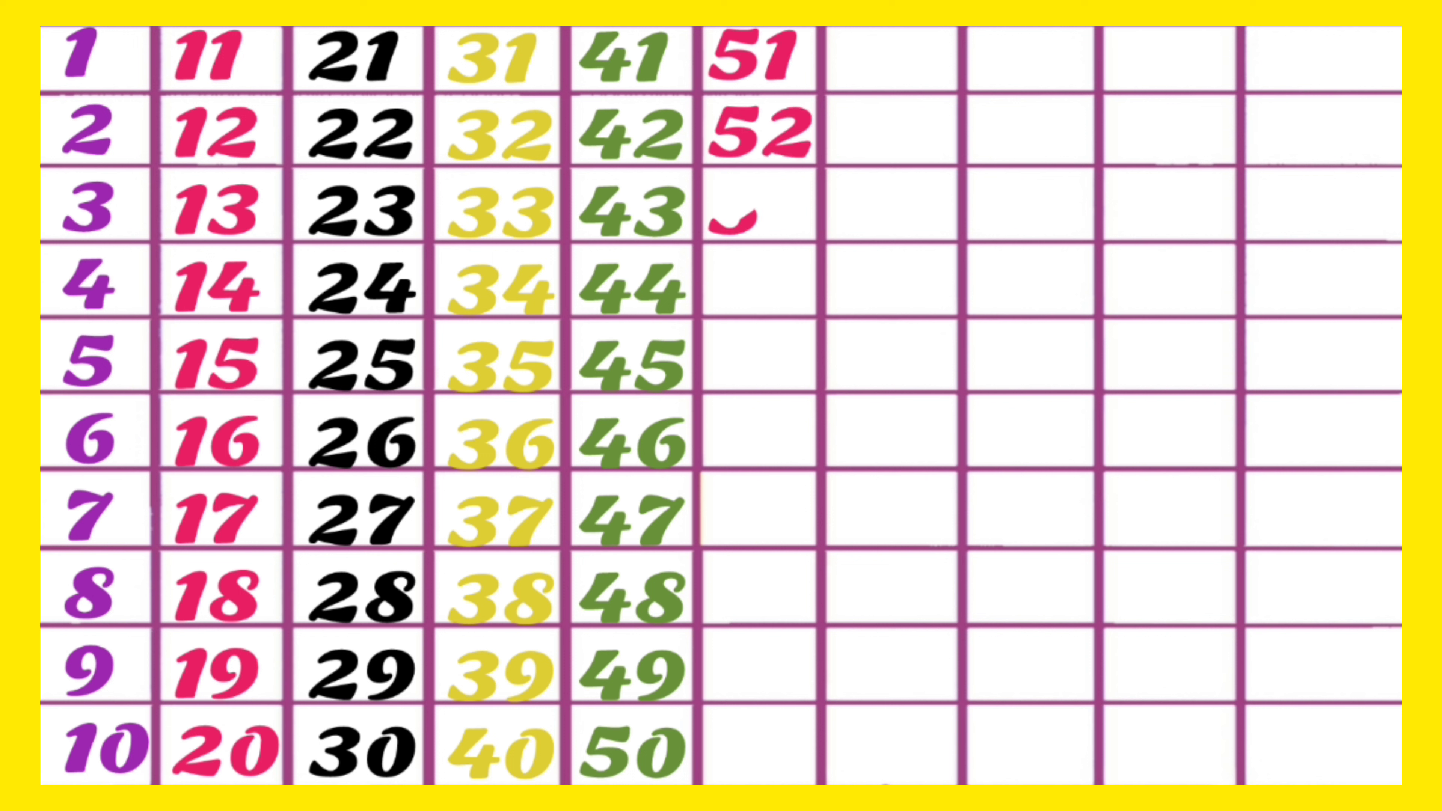
{"action": "type", "text": "53"}
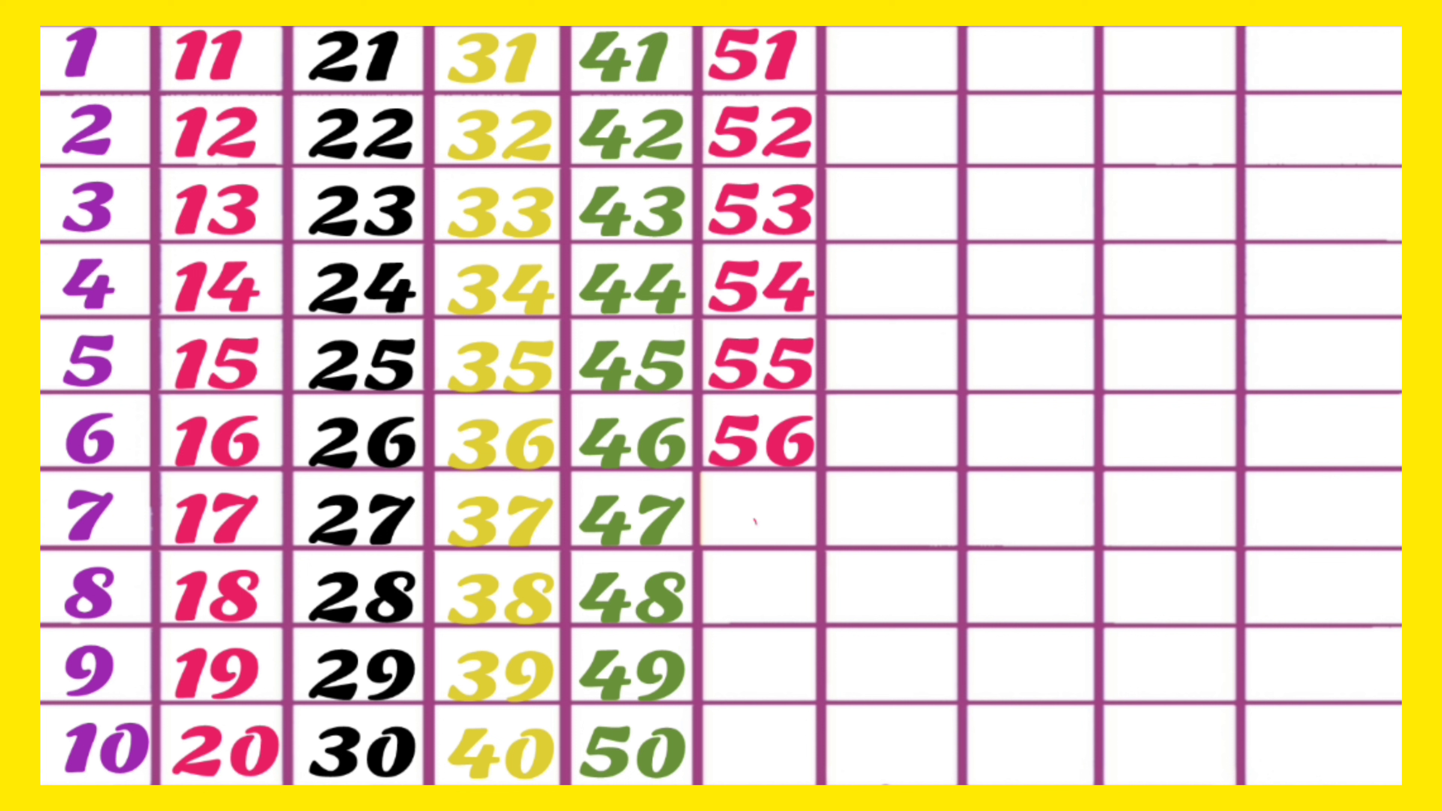
{"action": "type", "text": "57"}
{"action": "left_click", "coordinate": [762, 585]}
{"action": "type", "text": "58"}
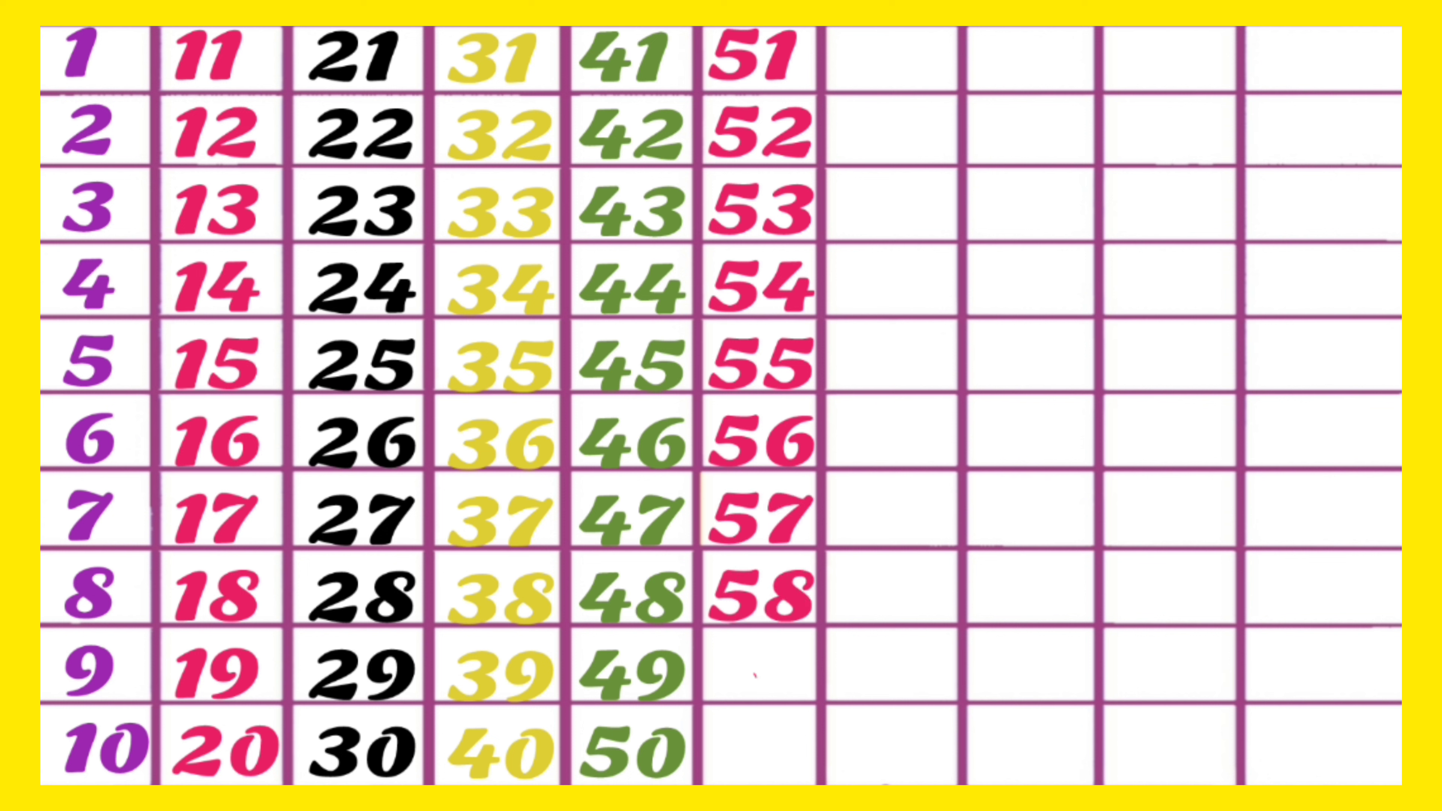
{"action": "type", "text": "59"}
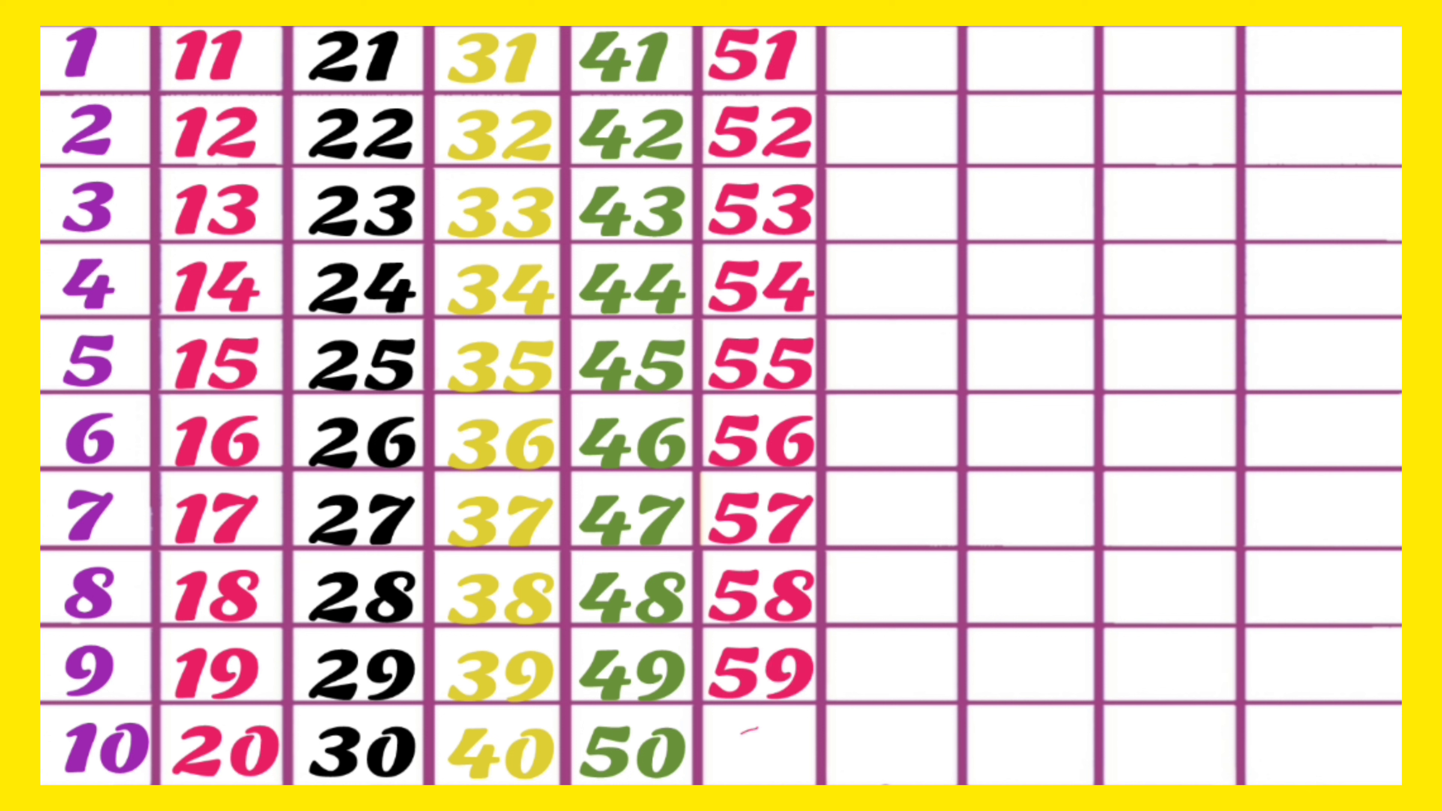
{"action": "type", "text": "60"}
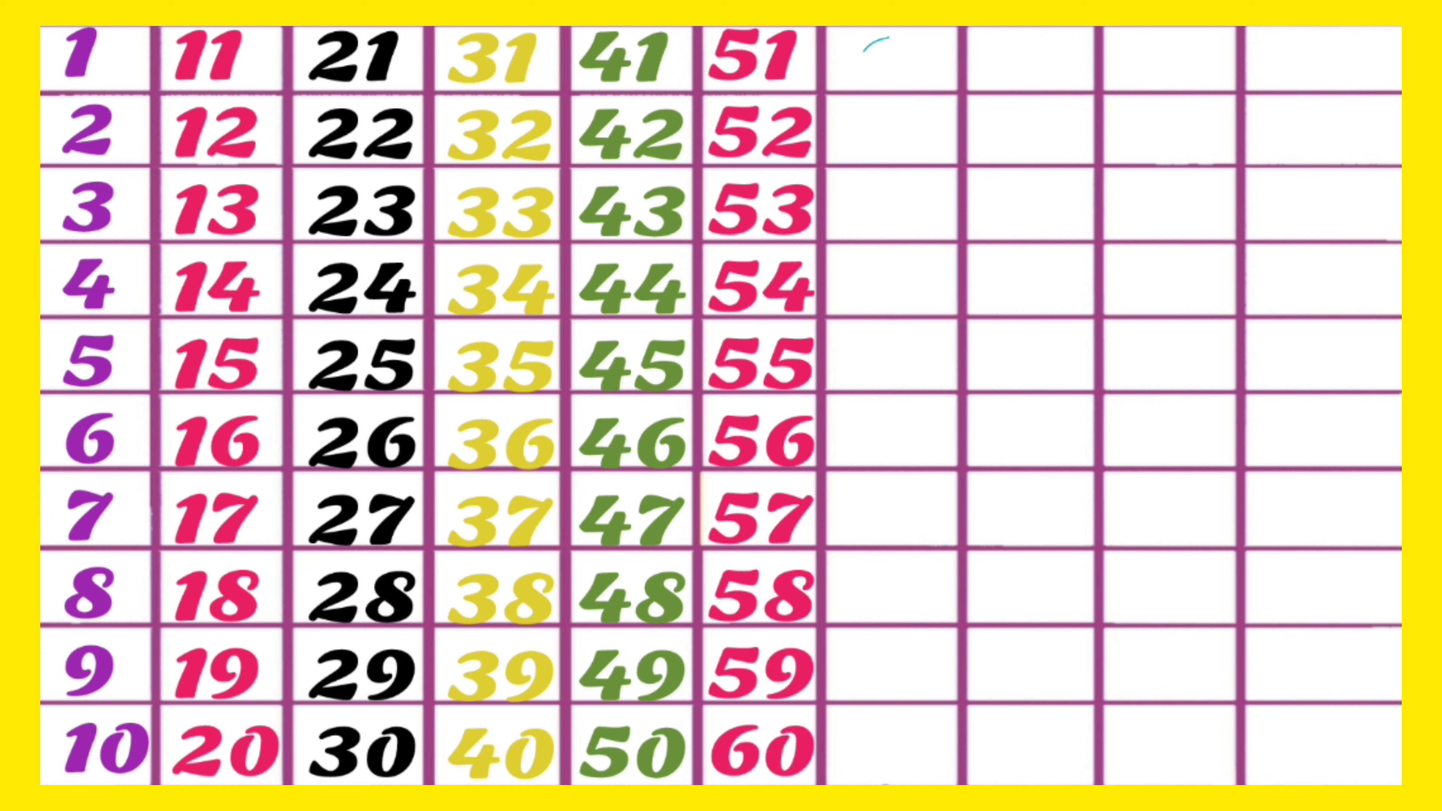
{"action": "type", "text": "61"}
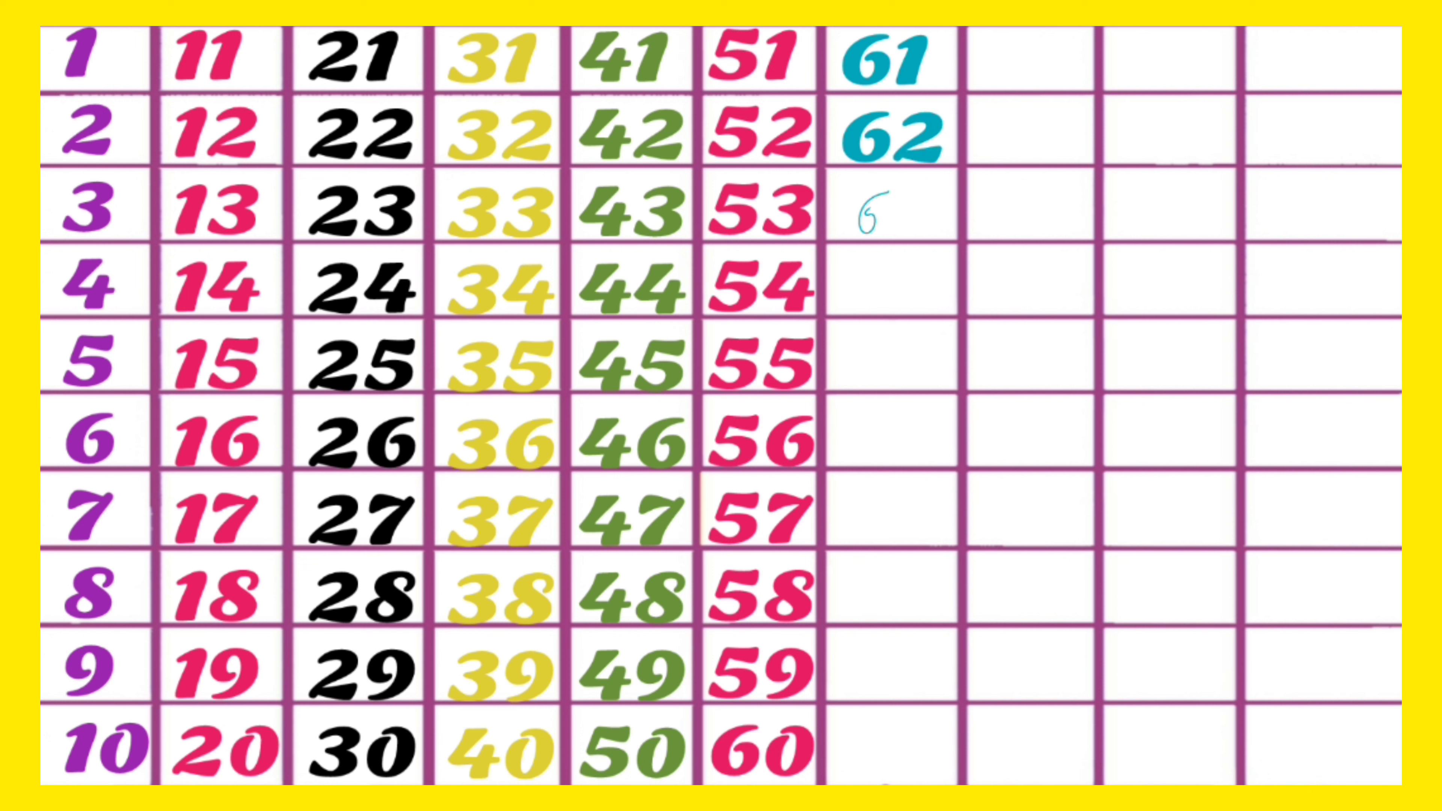
{"action": "type", "text": "63"}
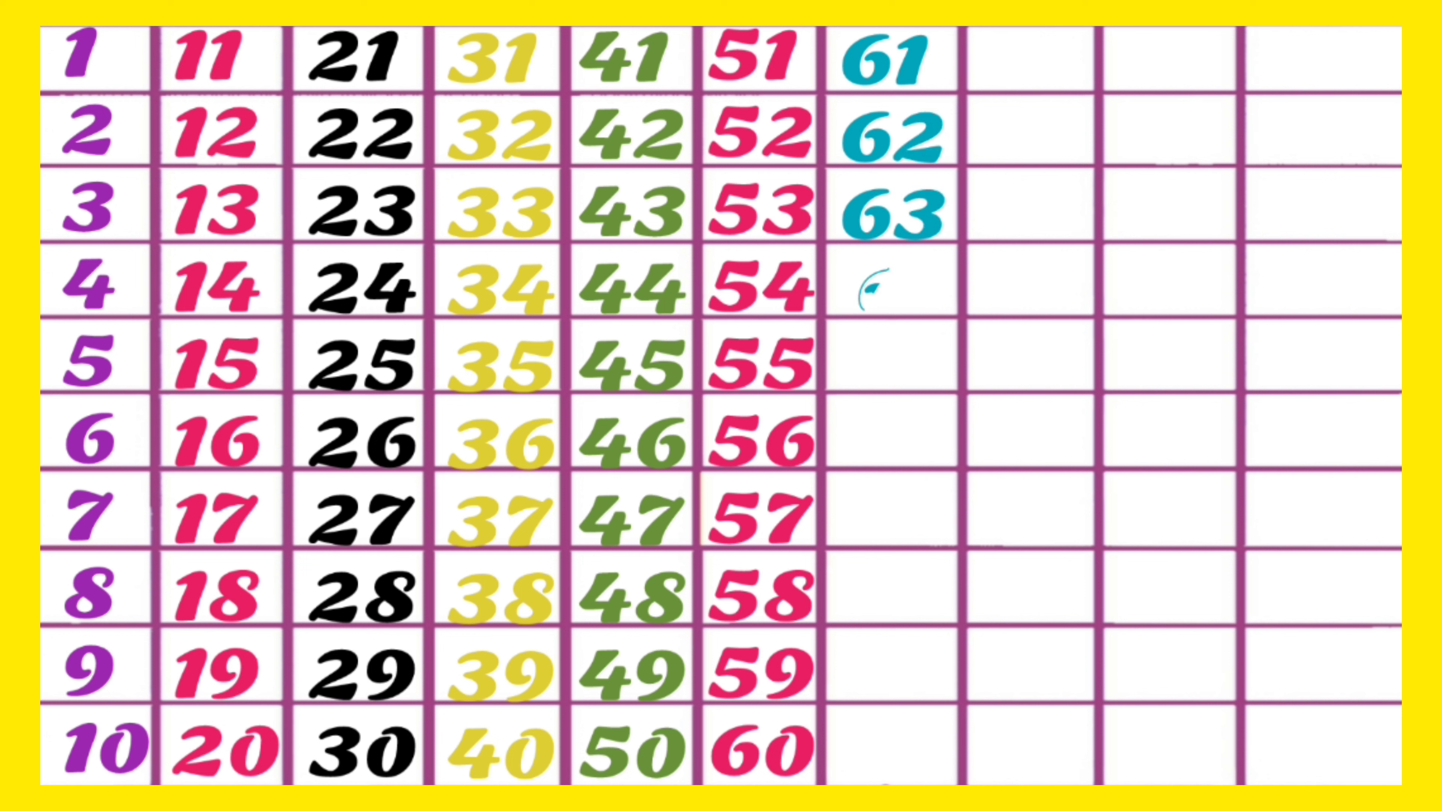
{"action": "type", "text": "64"}
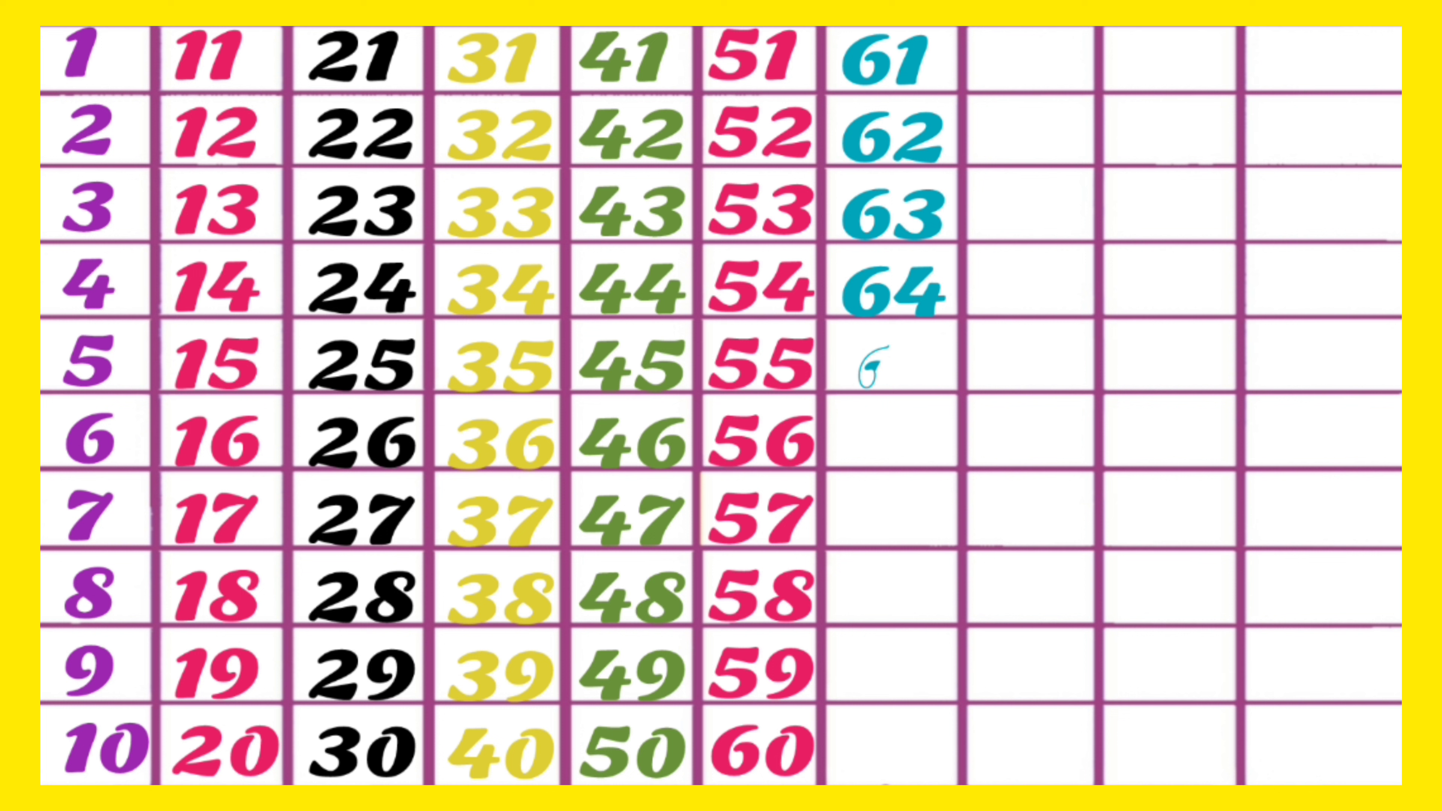
{"action": "type", "text": "65"}
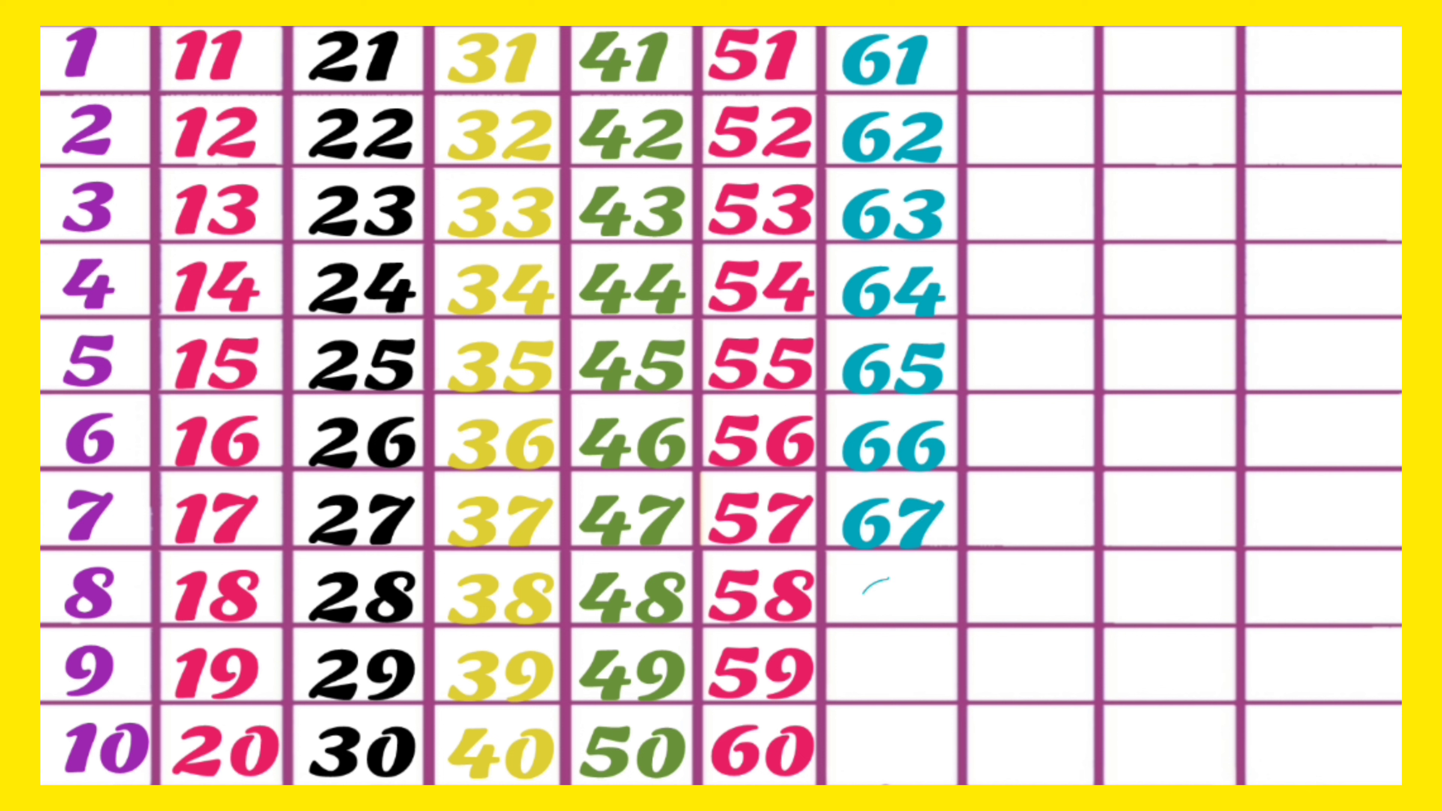
{"action": "type", "text": "68"}
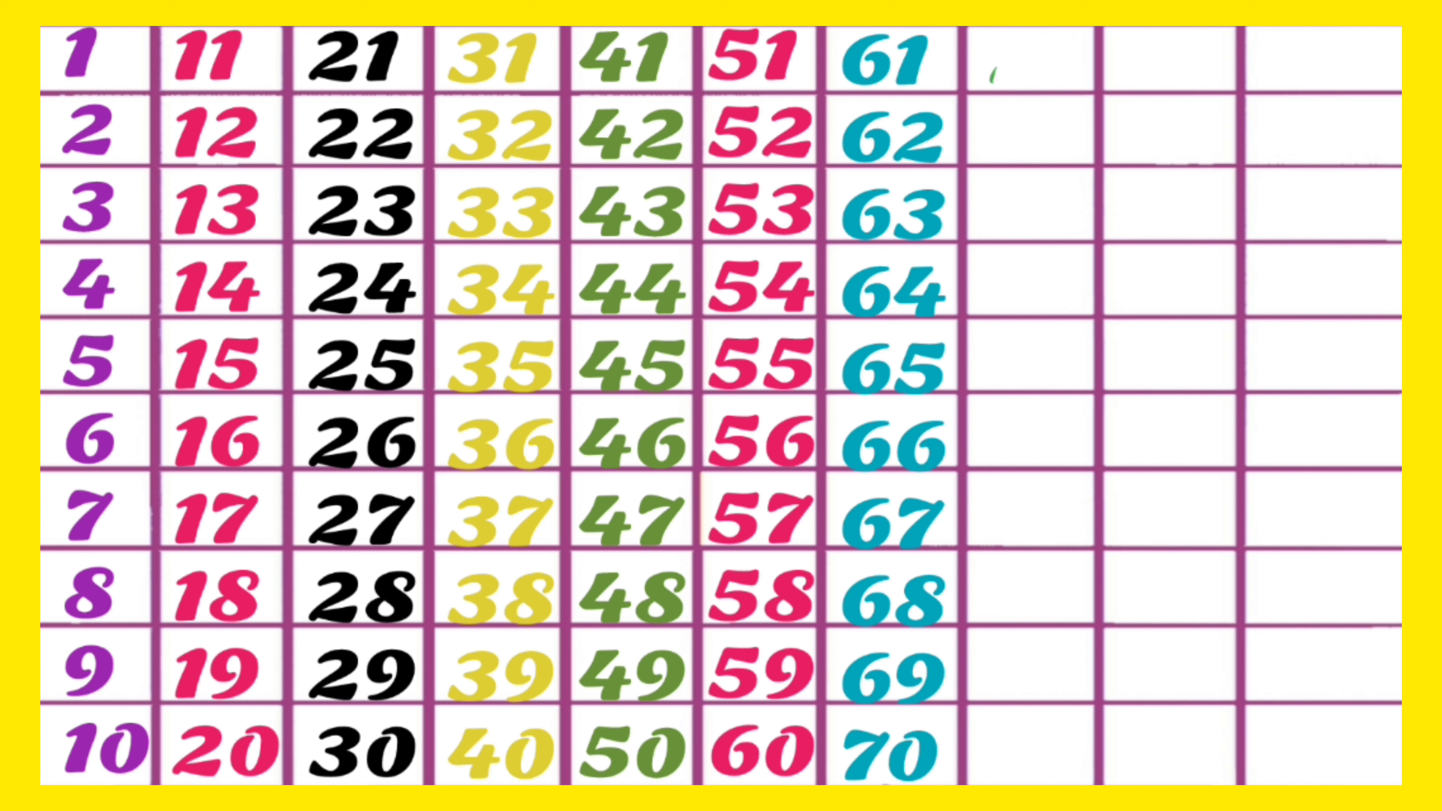
{"action": "type", "text": "71"}
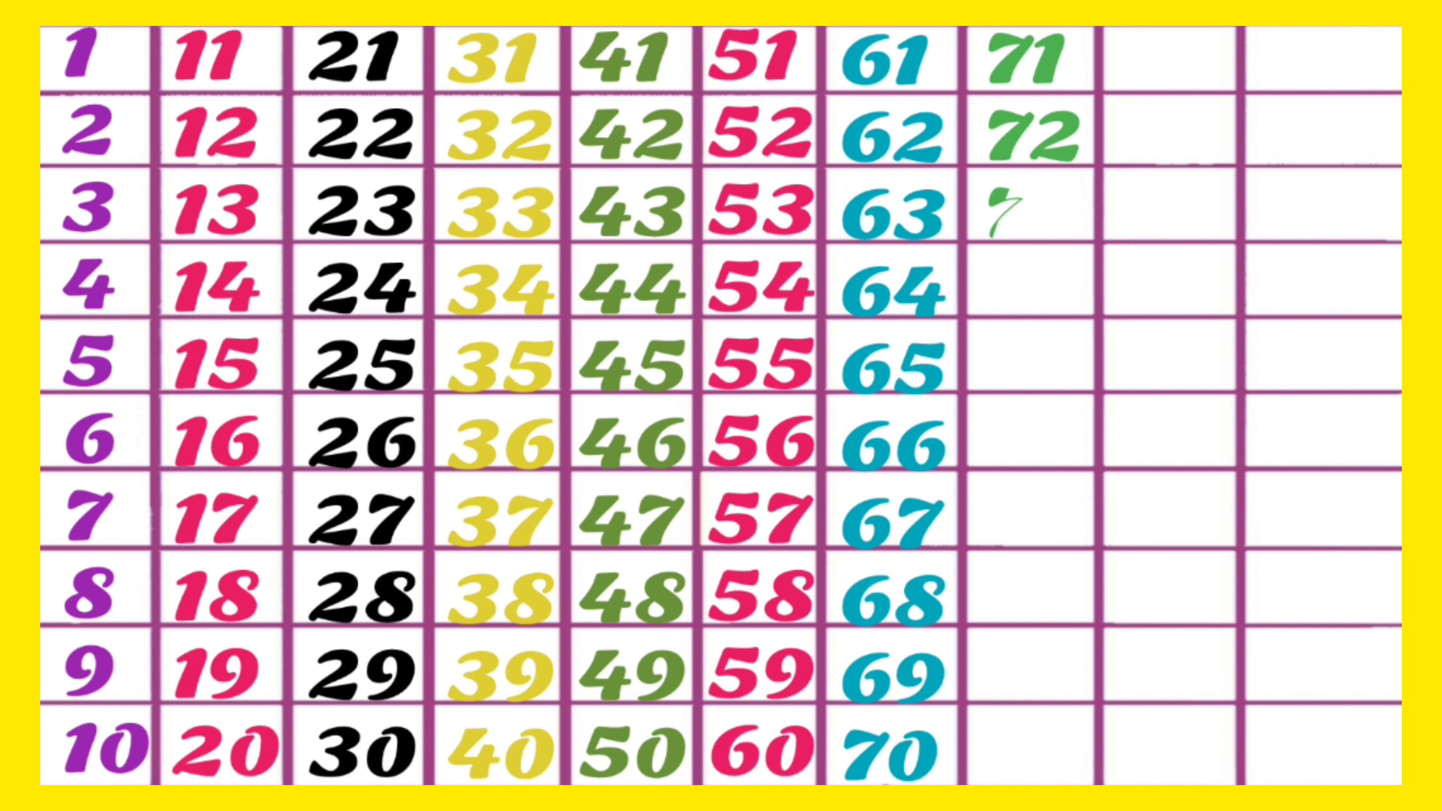
{"action": "type", "text": "73"}
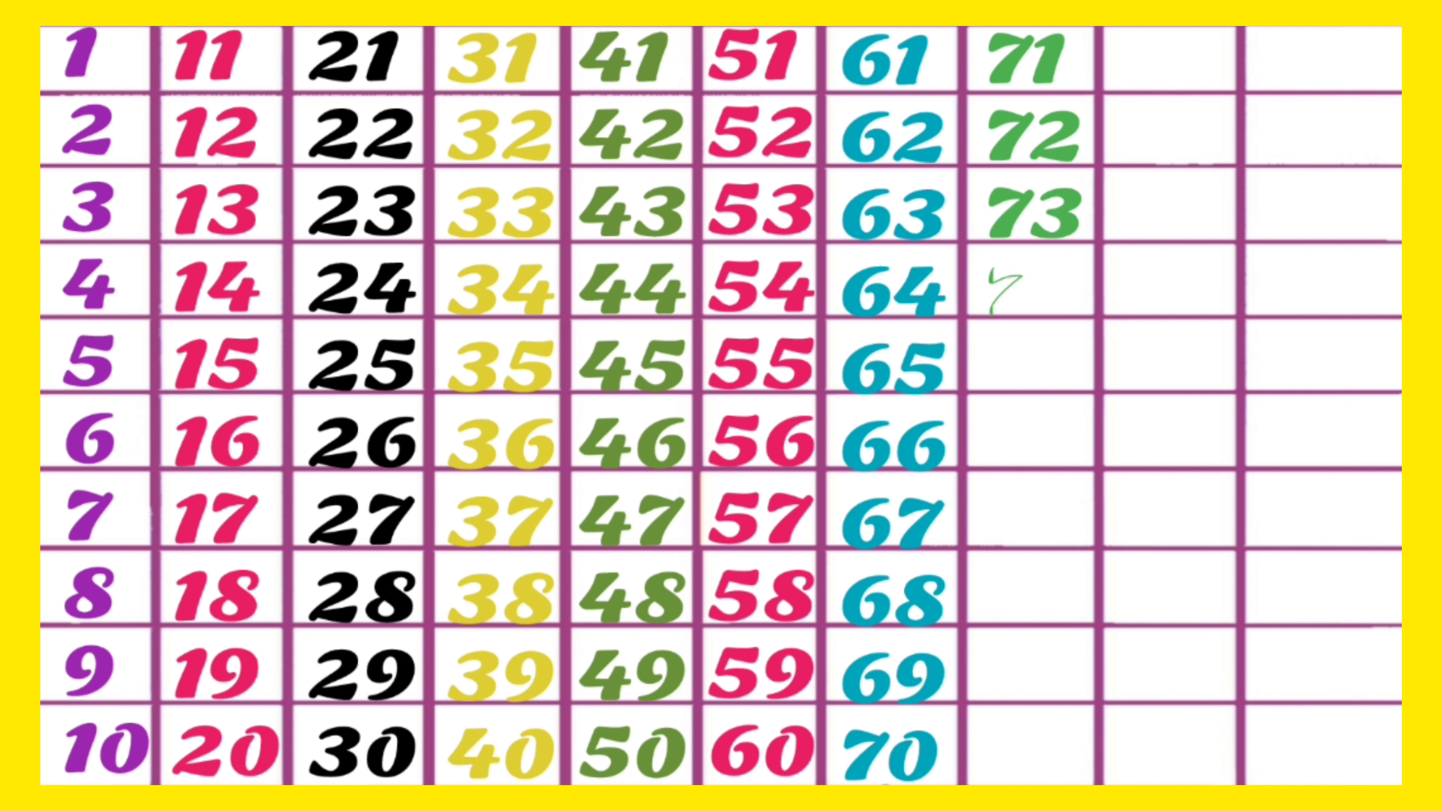
{"action": "type", "text": "74"}
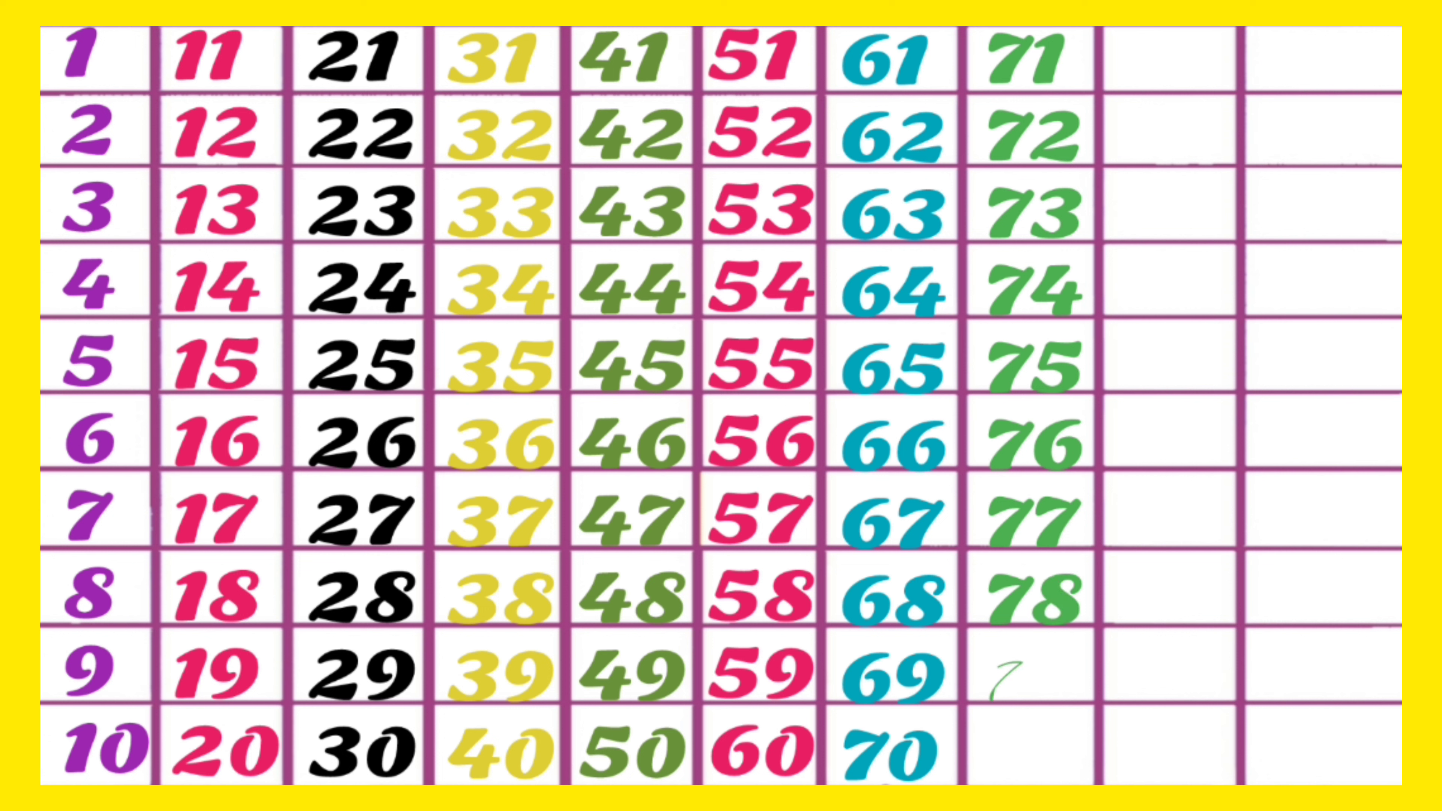
{"action": "type", "text": "79"}
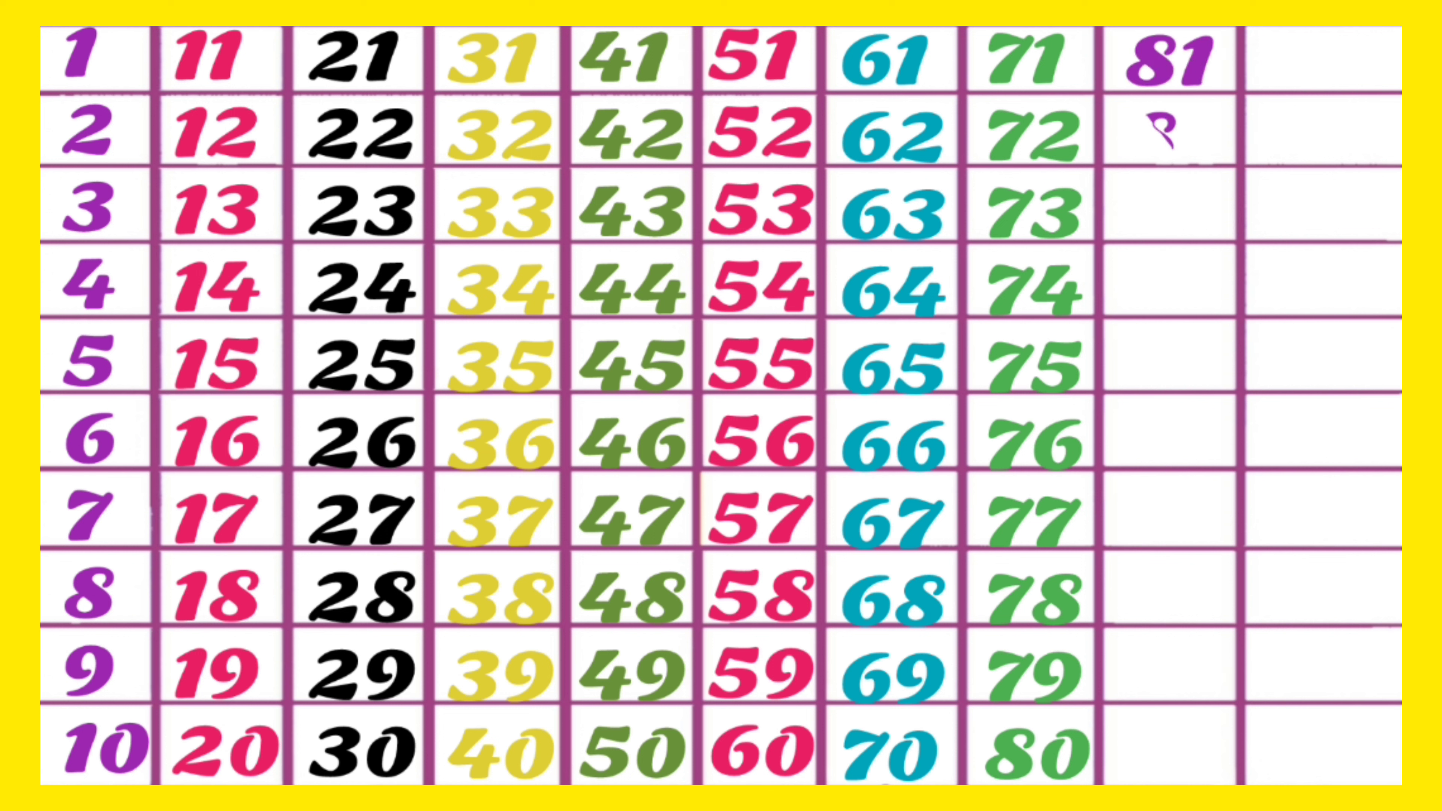
{"action": "type", "text": "82"}
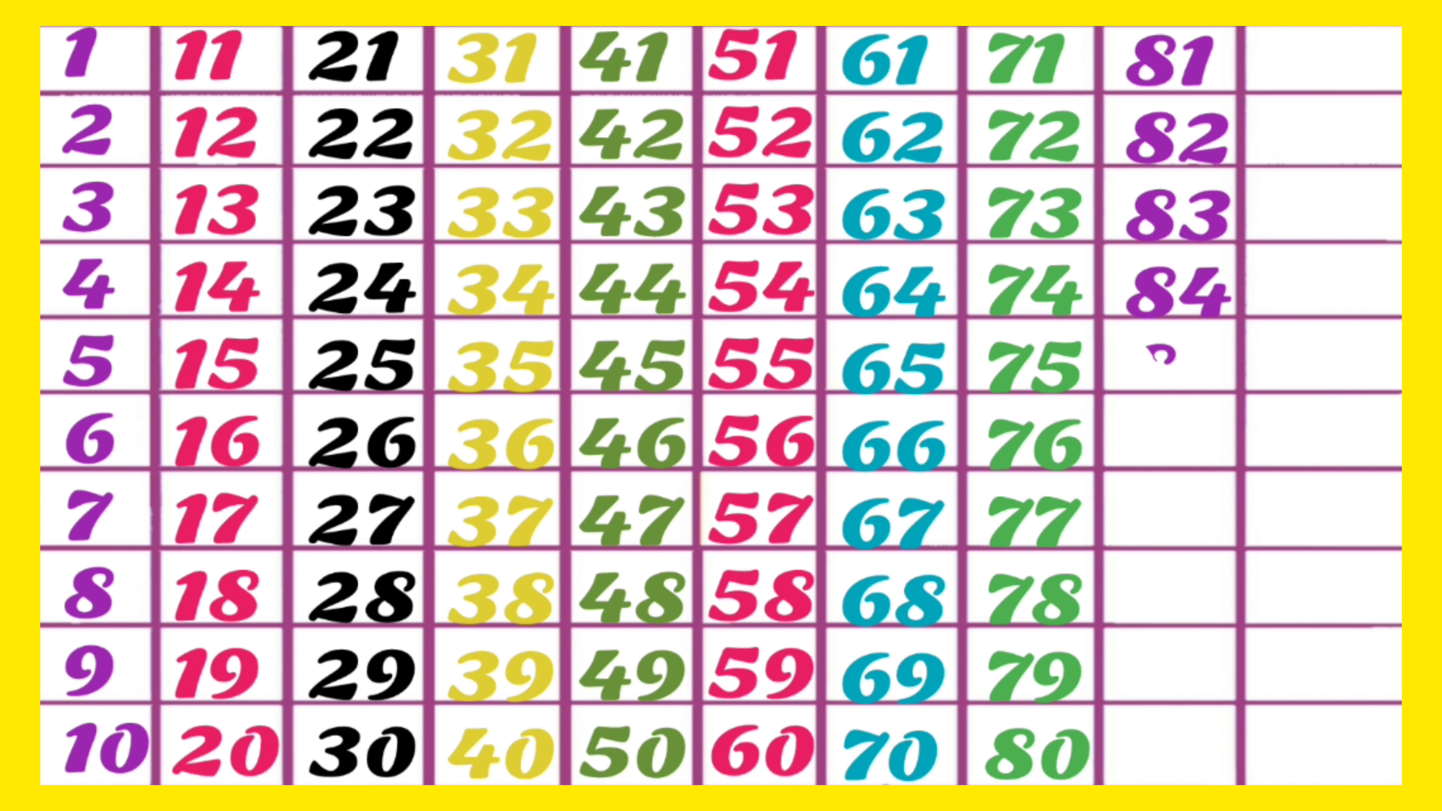
{"action": "type", "text": "85"}
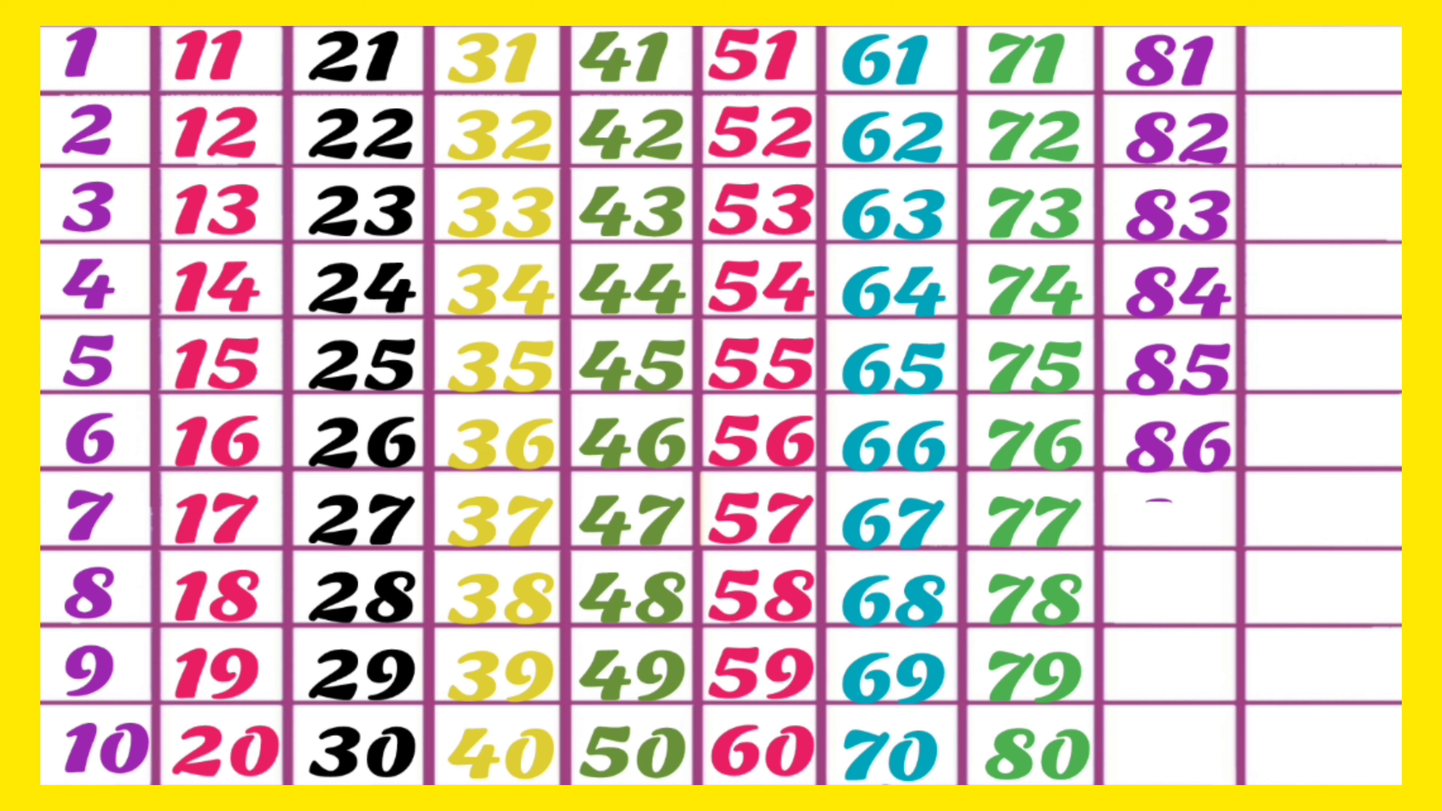
{"action": "type", "text": "87"}
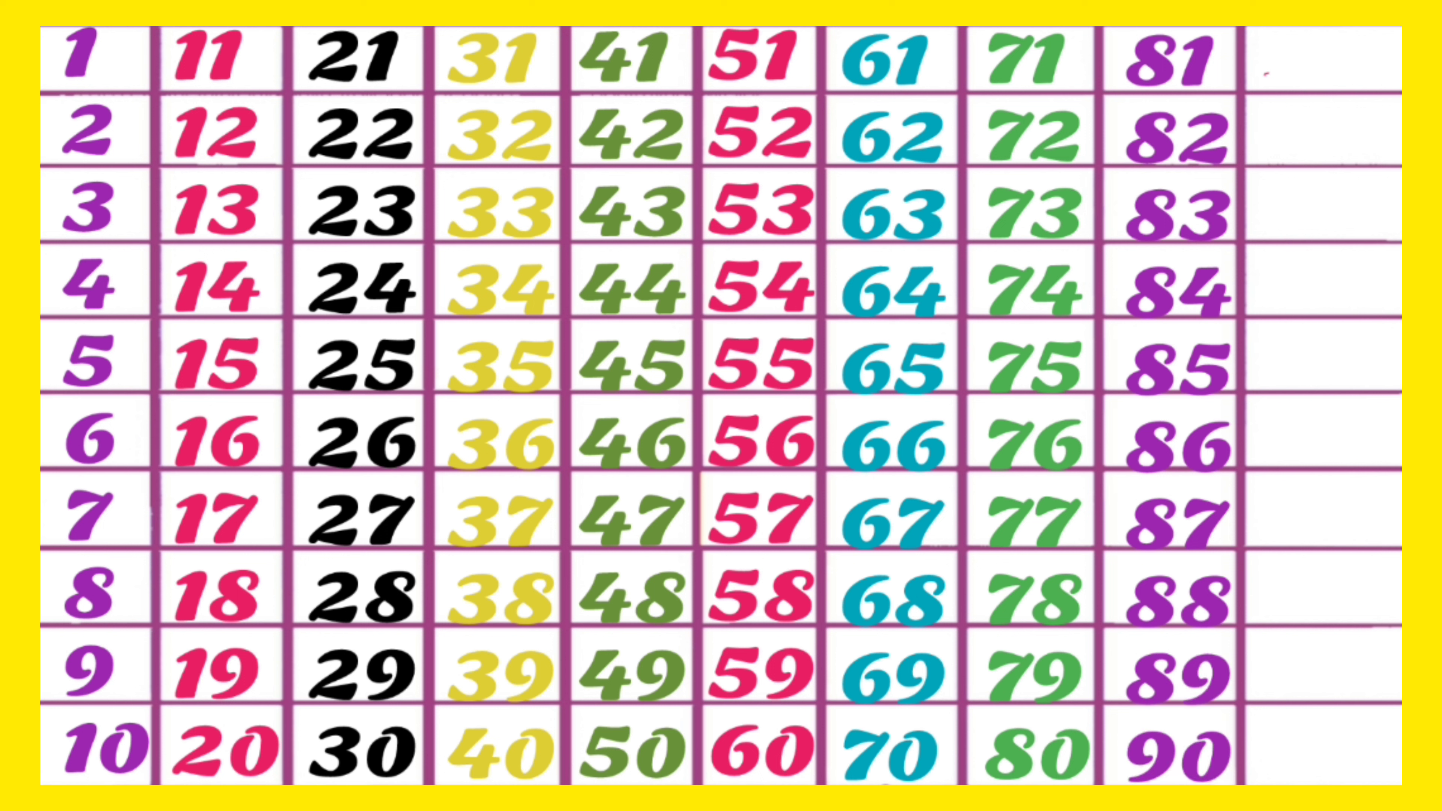
{"action": "type", "text": "91"}
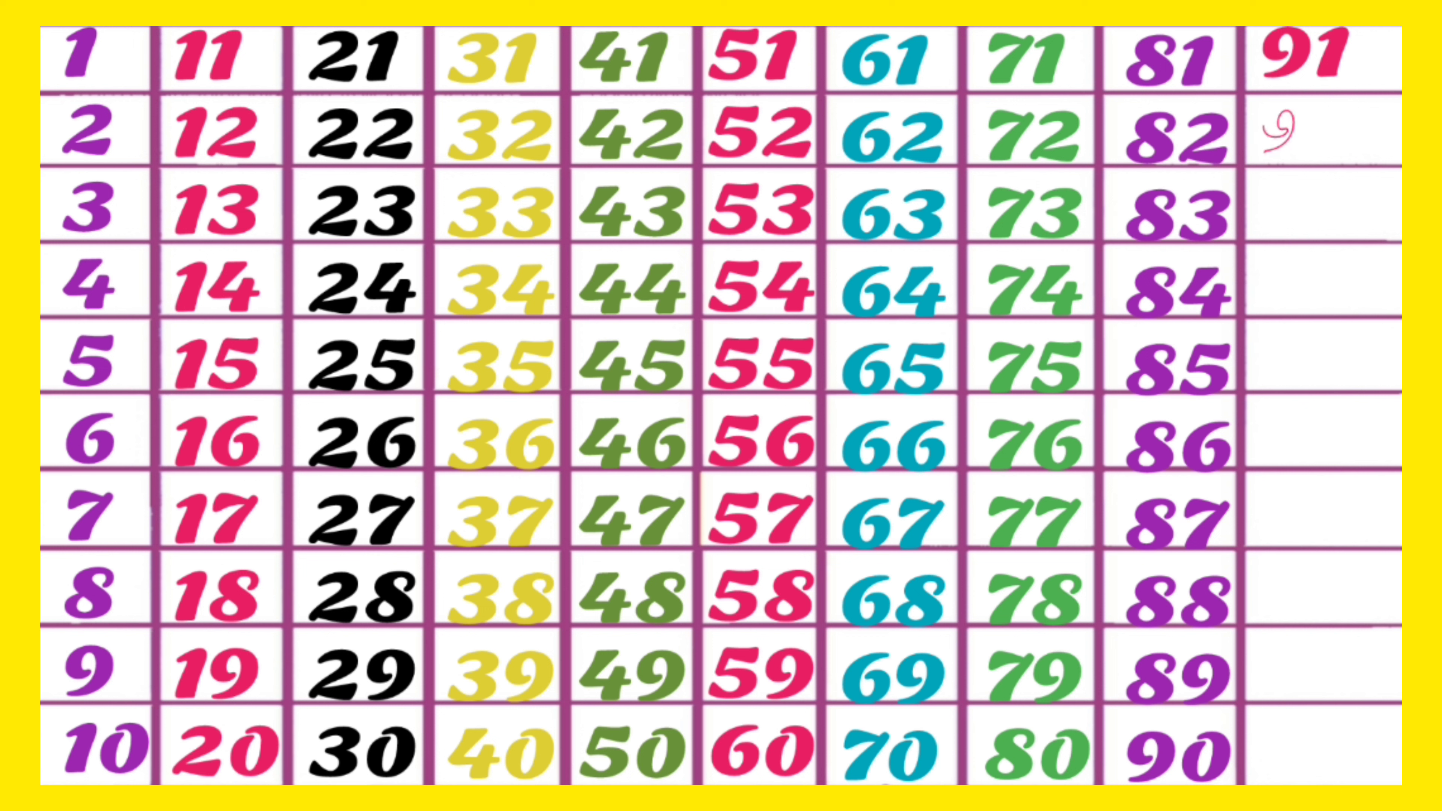
{"action": "type", "text": "92"}
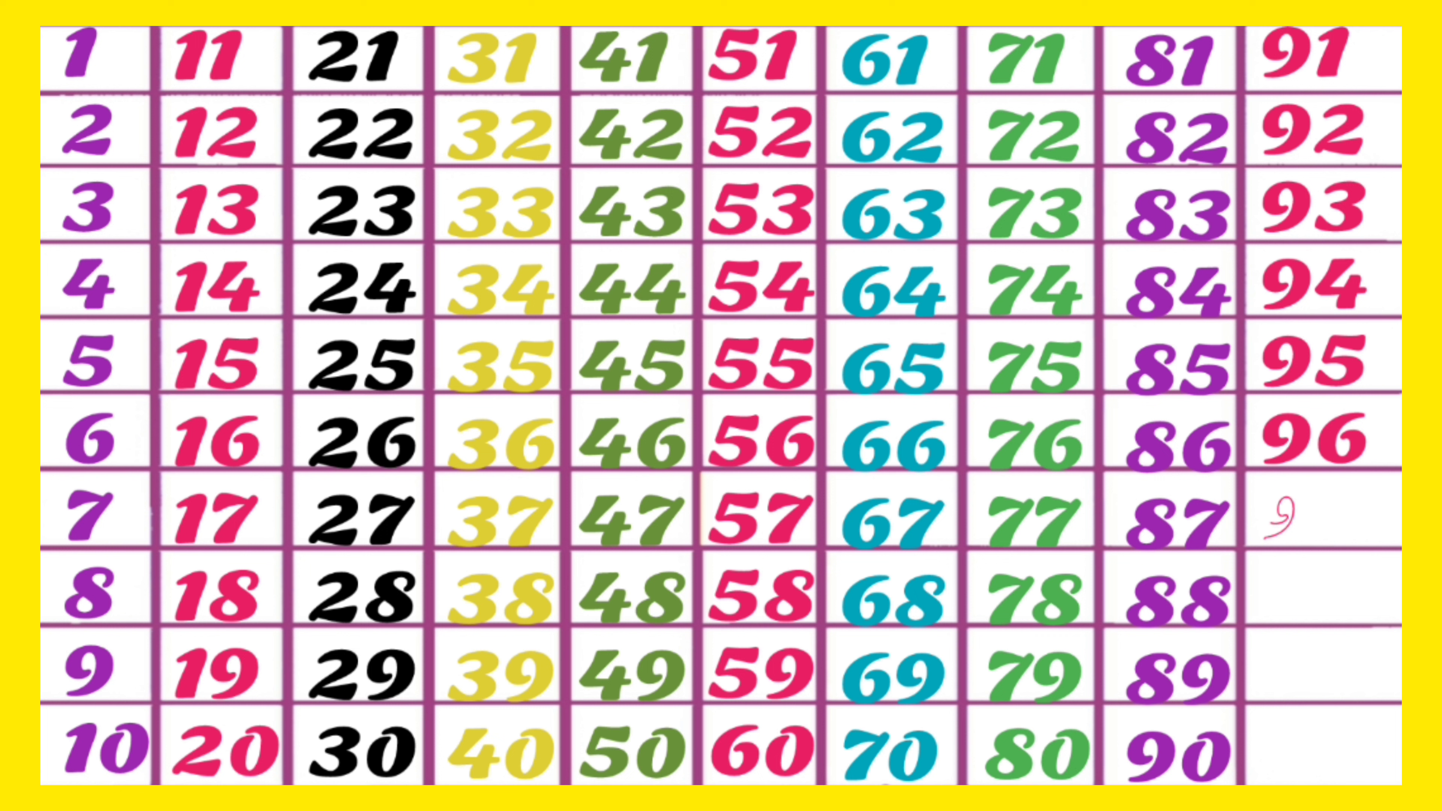
{"action": "type", "text": "97"}
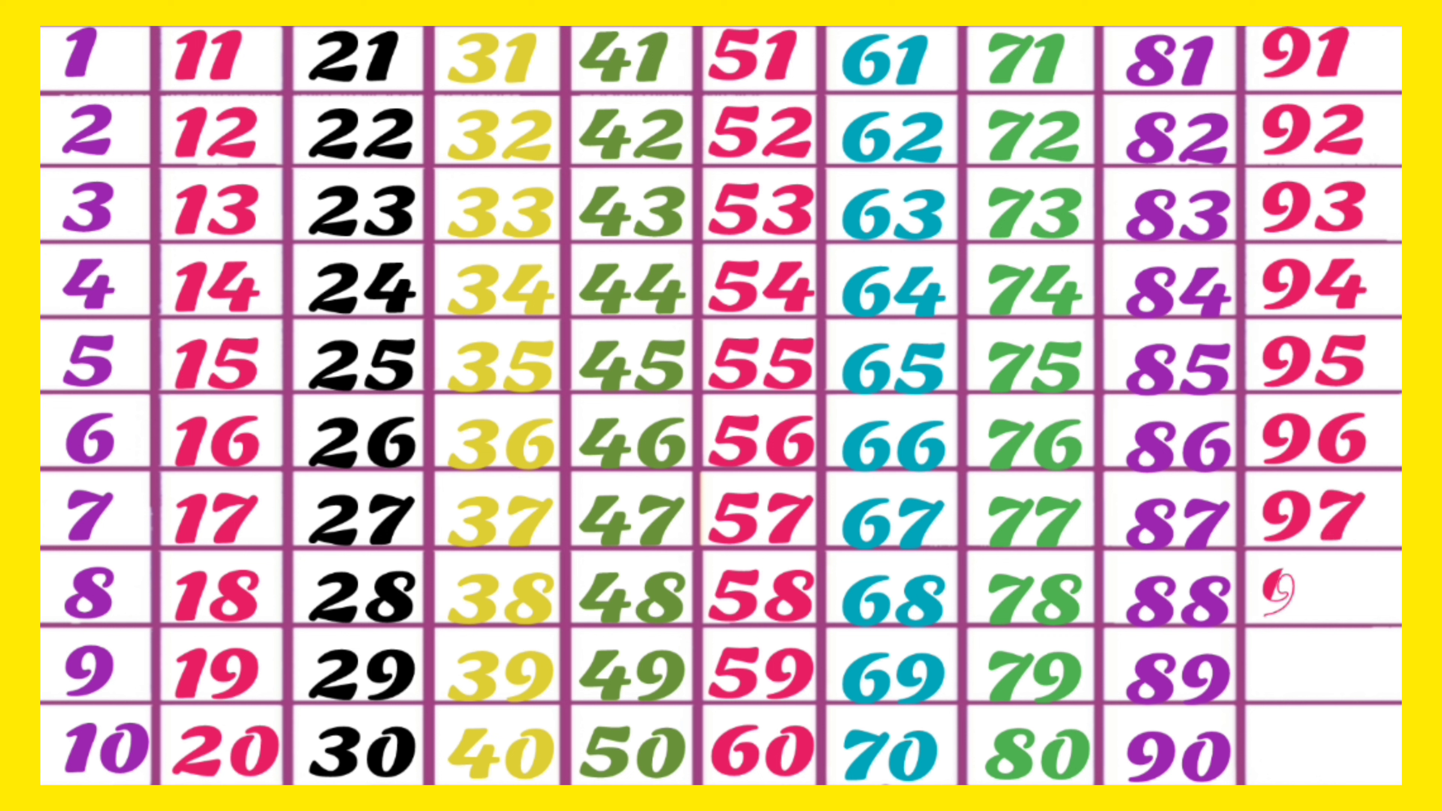